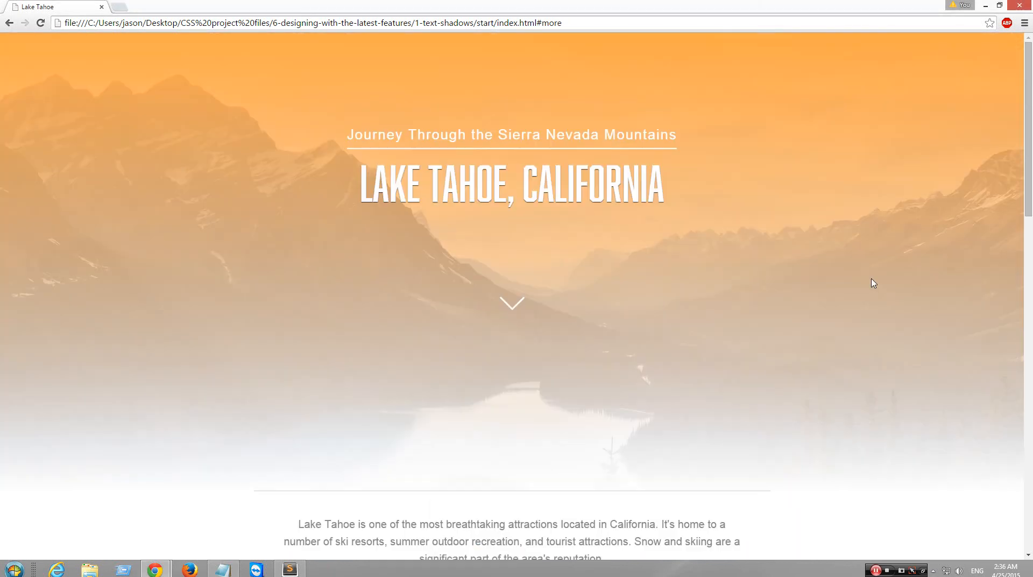
Step: Scroll up and down through the style.css rules
scroll("down", 3)
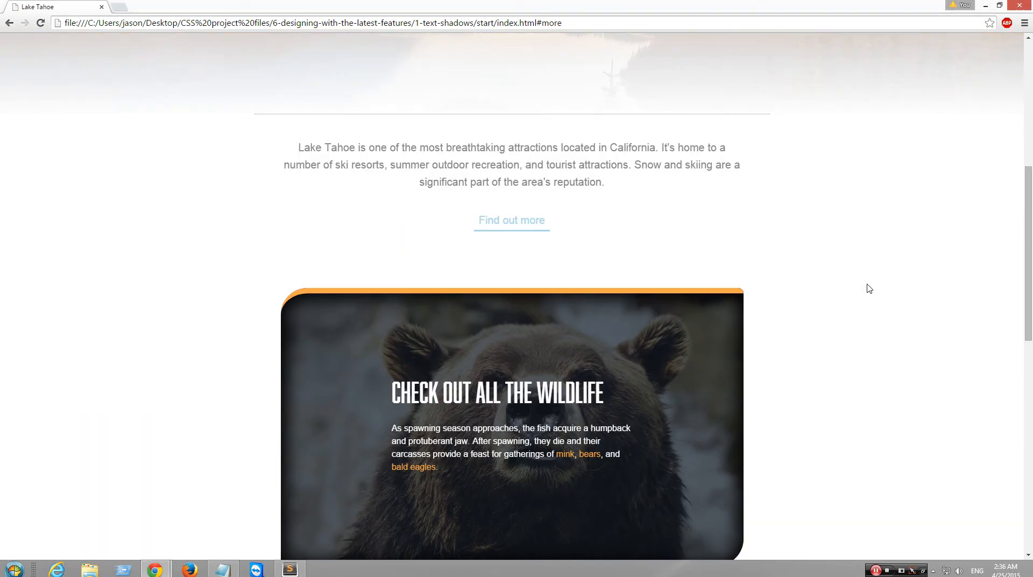
scroll("down", 3)
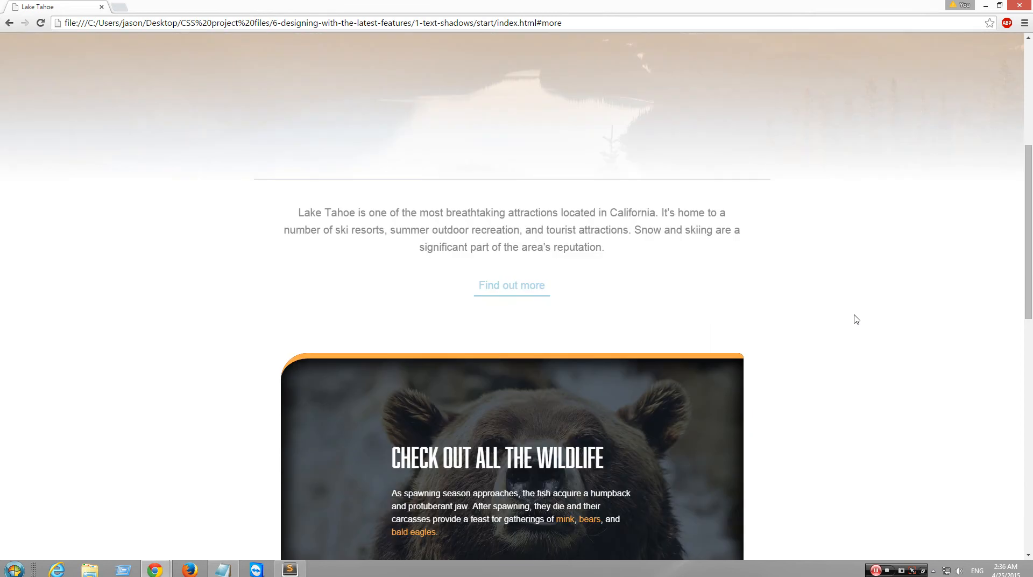
scroll("up", 3)
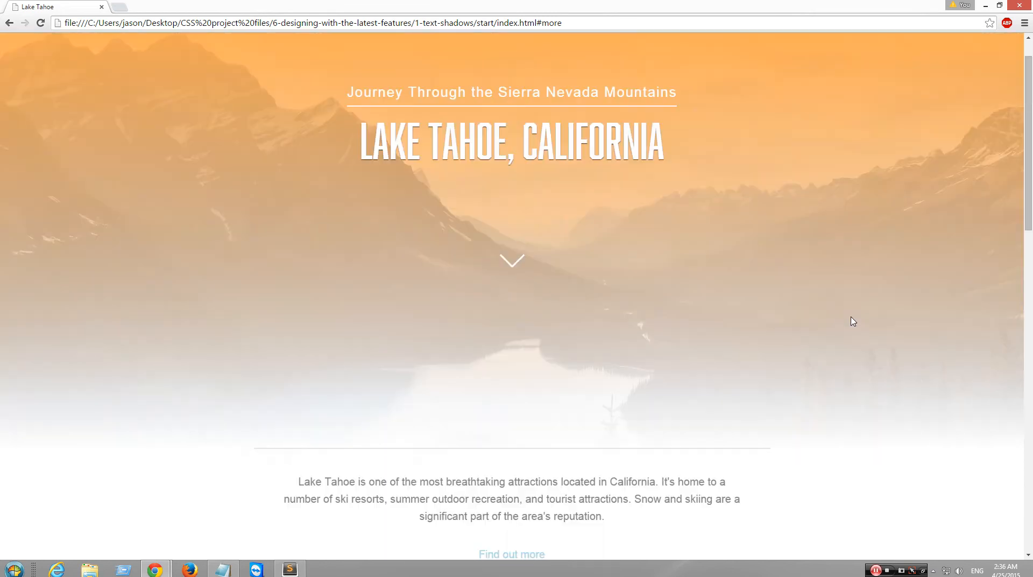
scroll("down", 3)
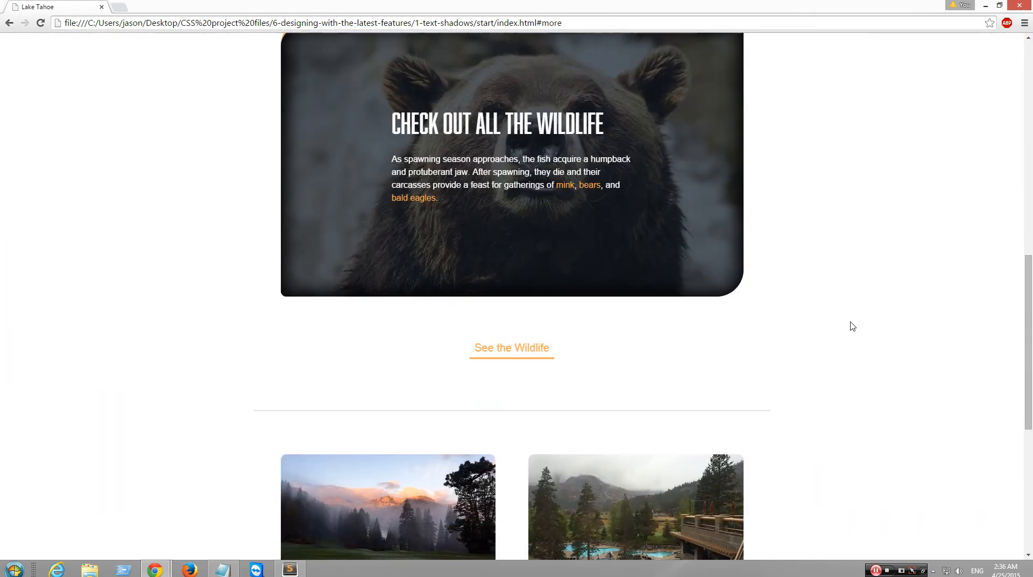
scroll("up", 3)
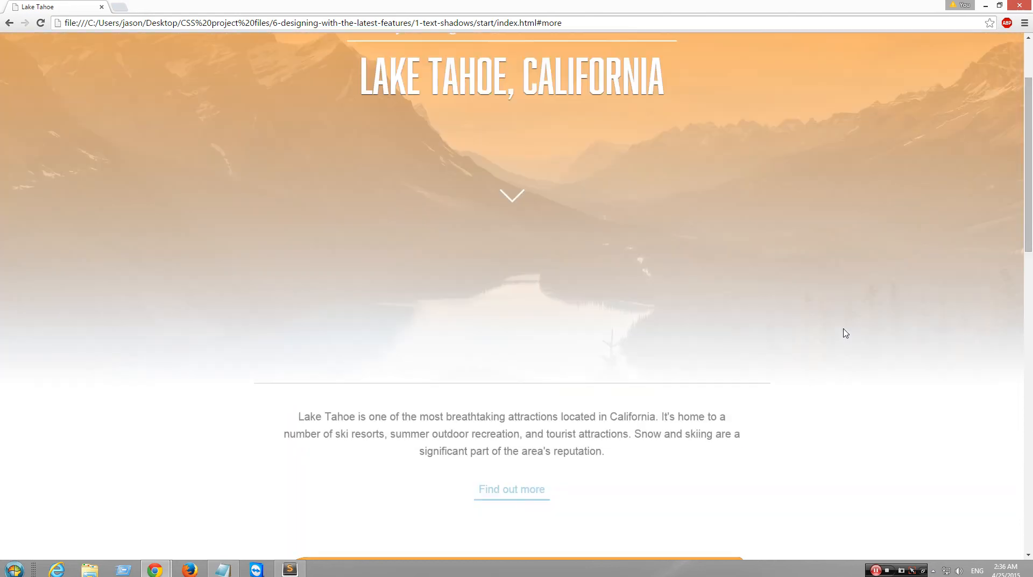
mouse_move(849, 338)
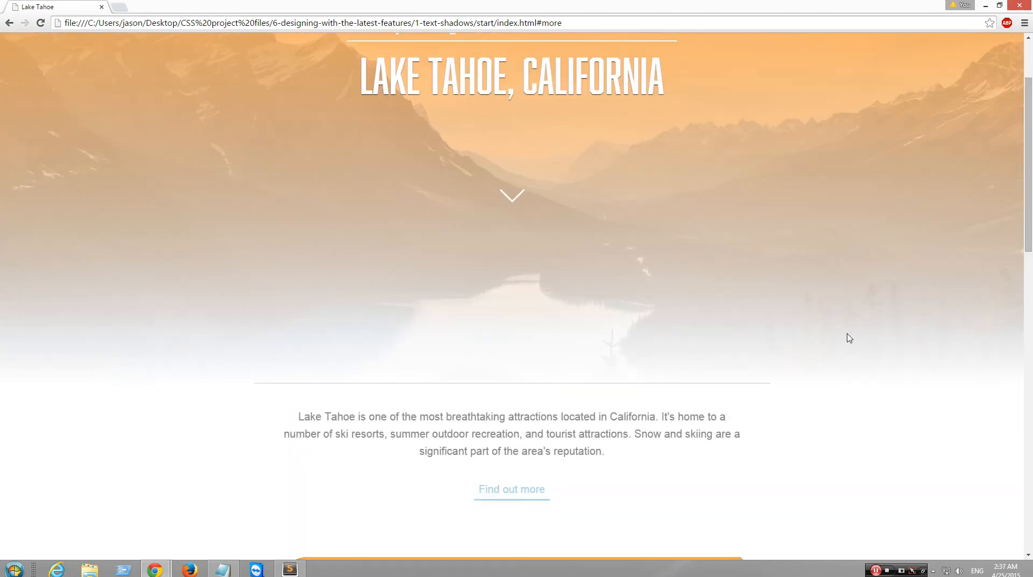
scroll("down", 3)
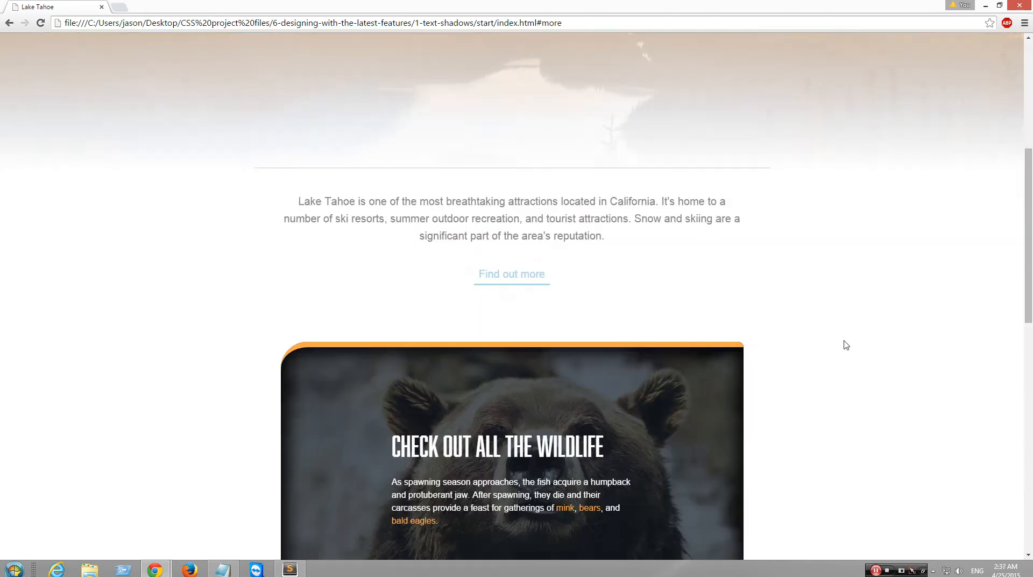
scroll("down", 3)
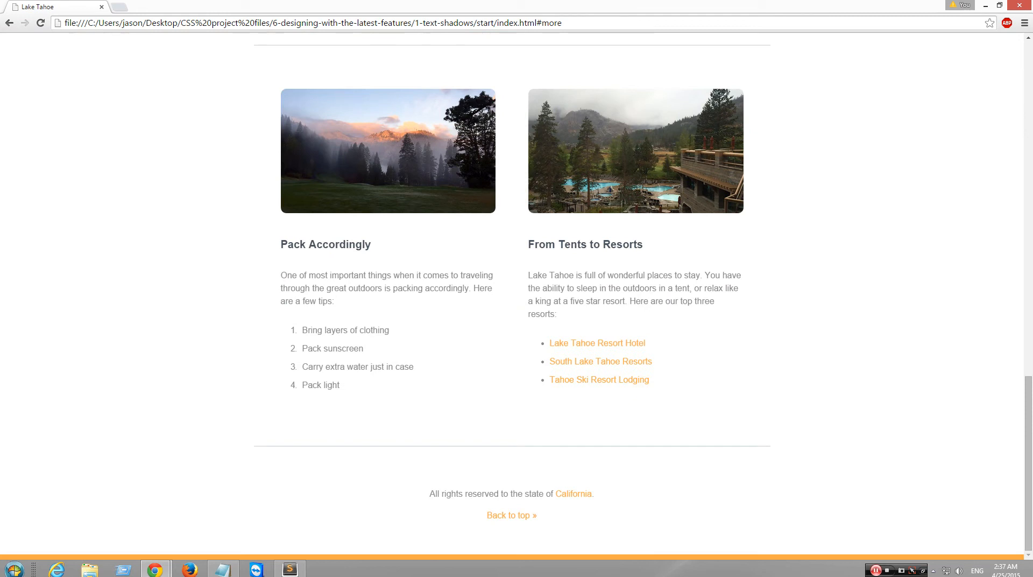
Step: Bring the style.css editor forward, read further, then view the index.html markup
left_click(291, 569)
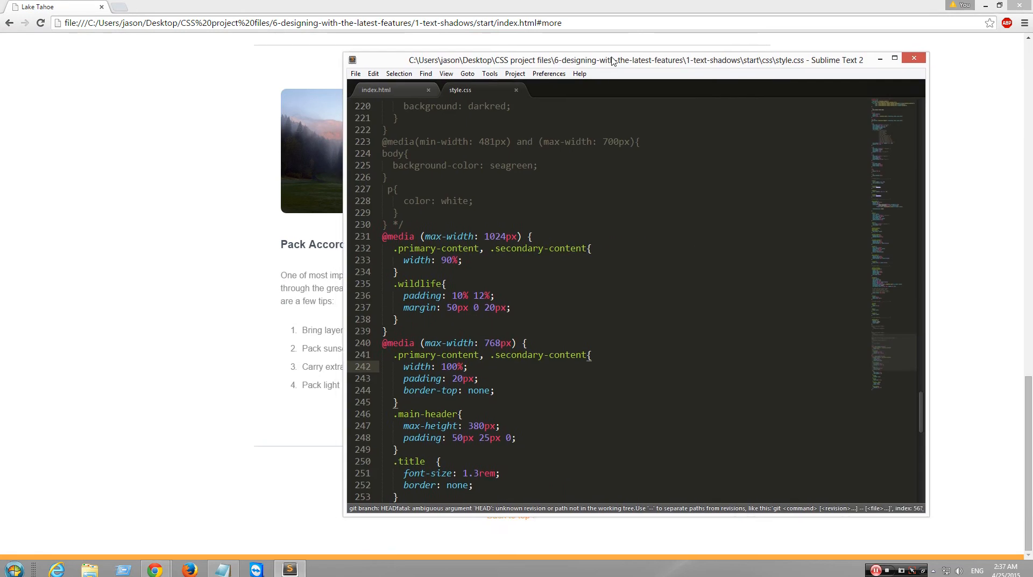
scroll("down", 3)
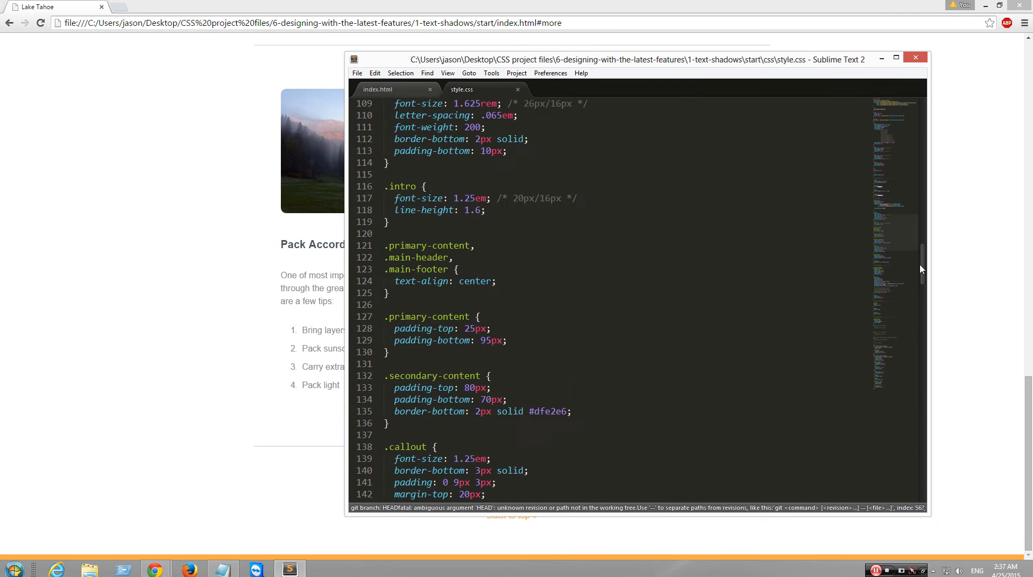
scroll("down", 3)
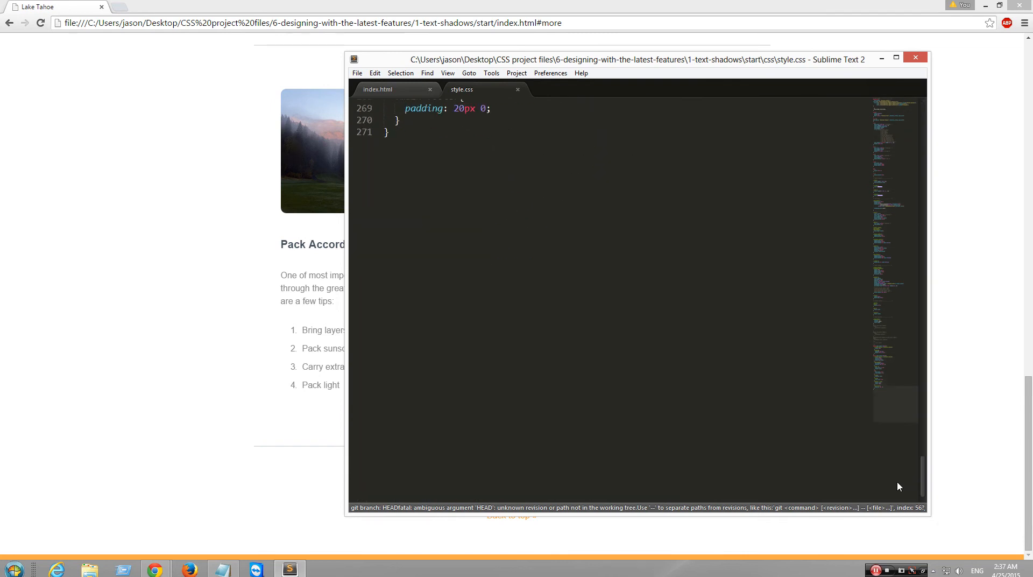
left_click(378, 88)
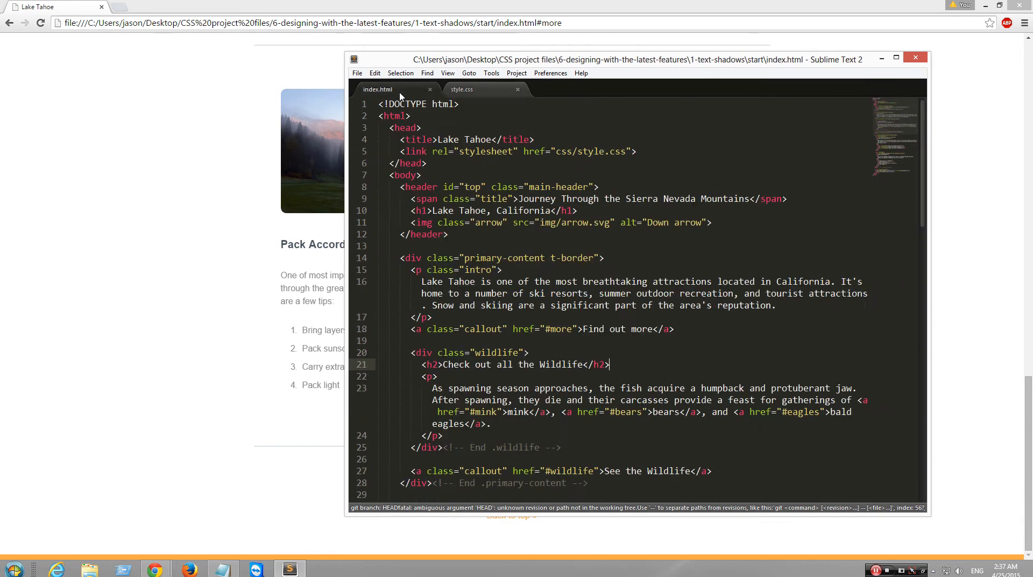
scroll("down", 3)
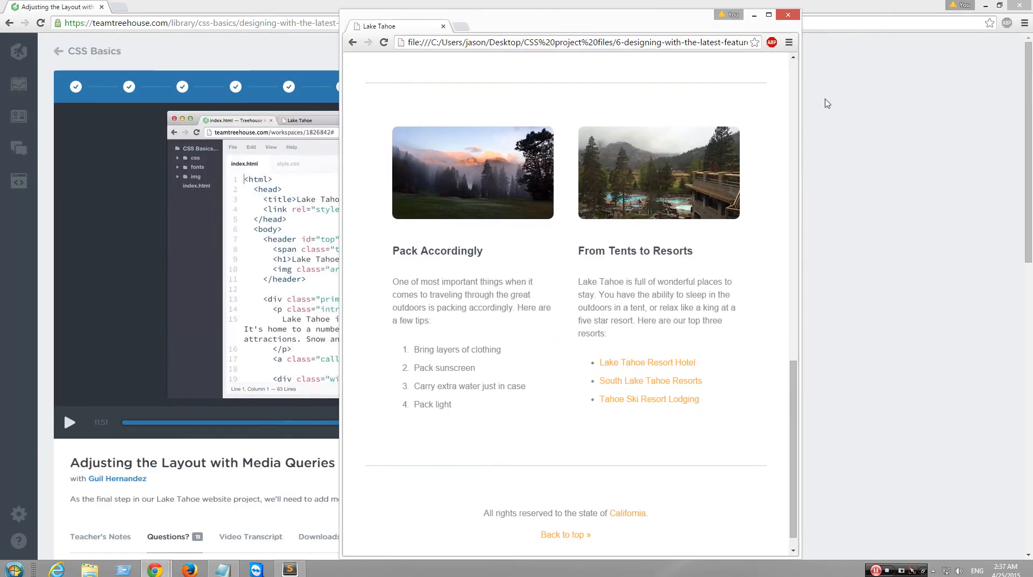
mouse_move(17, 67)
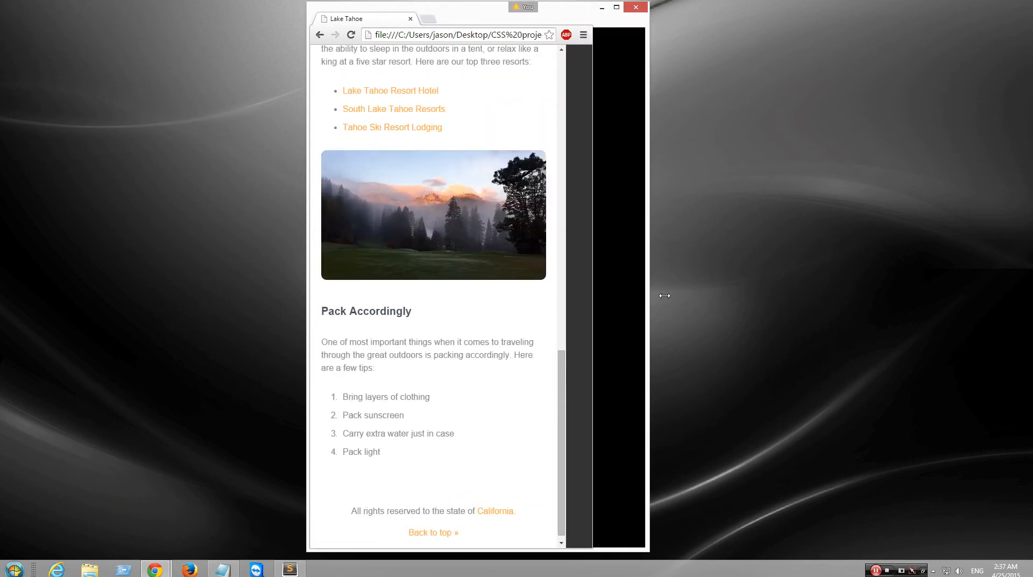
Step: Drag the Chrome window edge narrower so the Lake Tahoe layout stacks into one column
left_click_drag(649, 295, 513, 282)
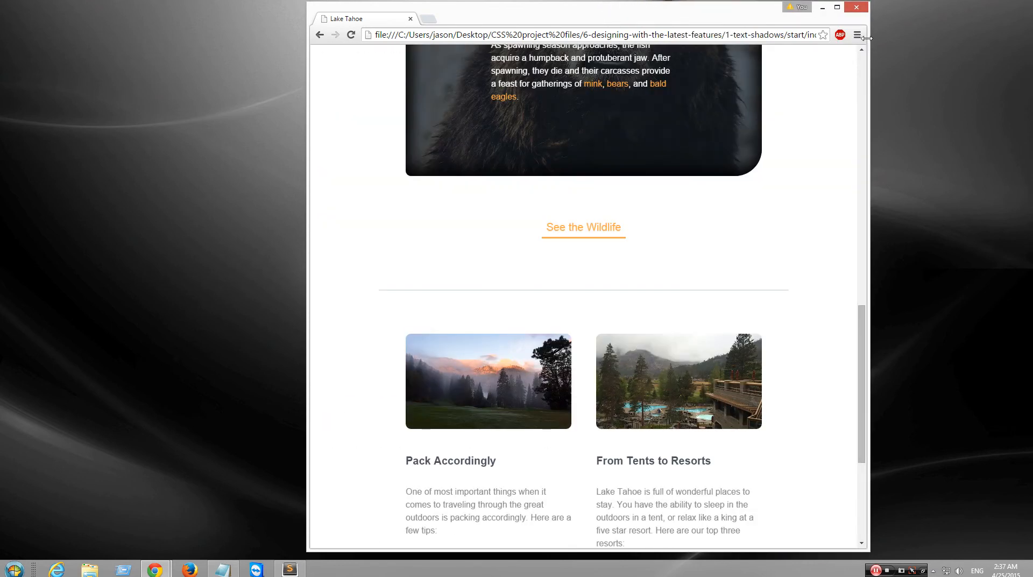
Step: Open DevTools with F12 and inspect the secondary-content section with the element picker
left_click(857, 35)
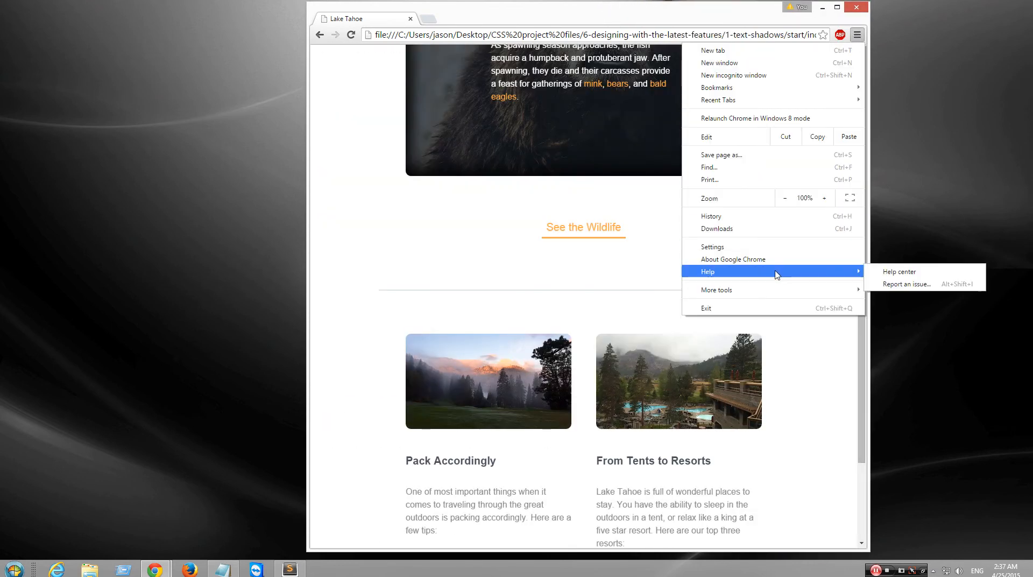
mouse_move(716, 289)
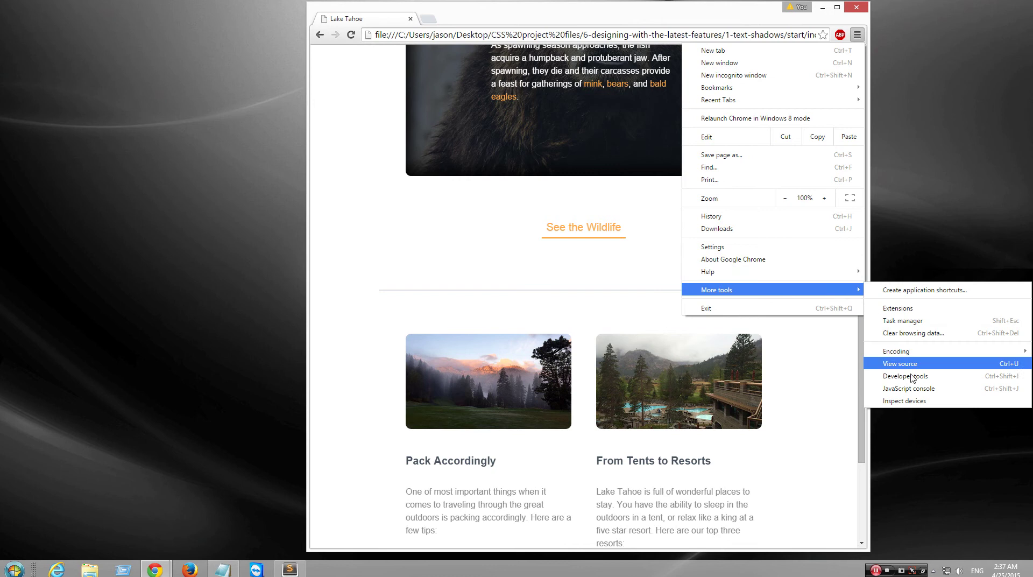
mouse_move(923, 403)
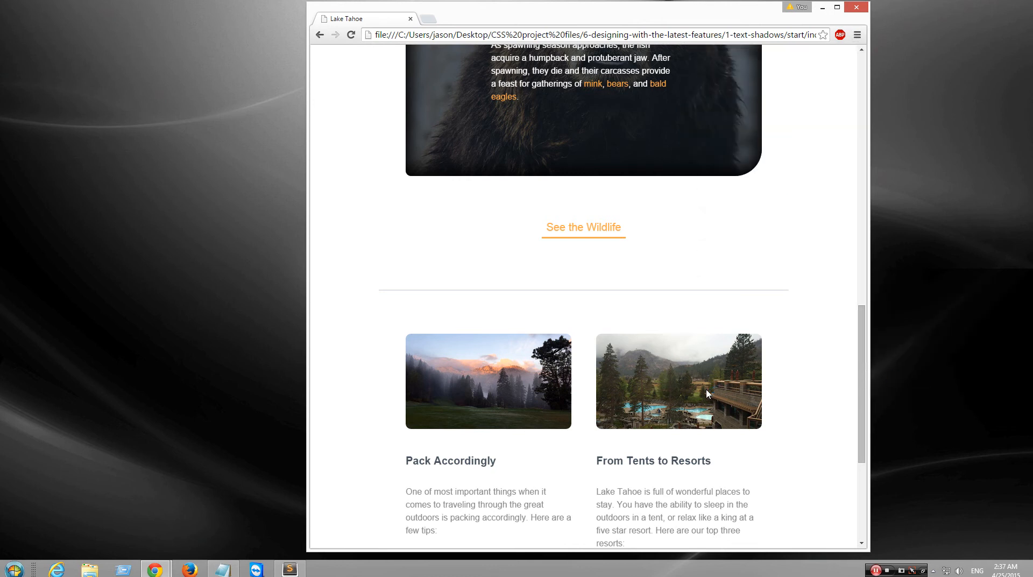
key("F12")
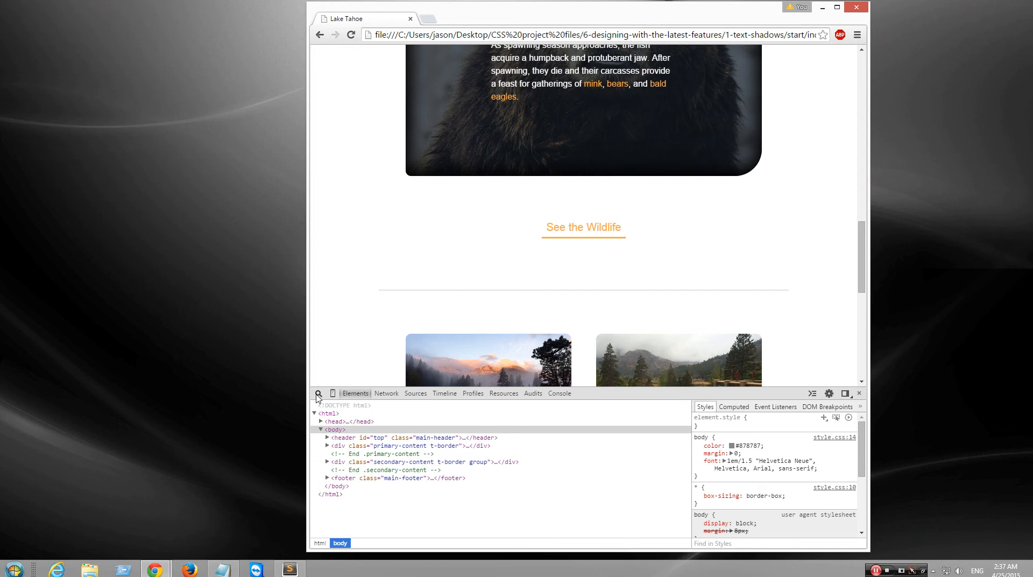
left_click(319, 393)
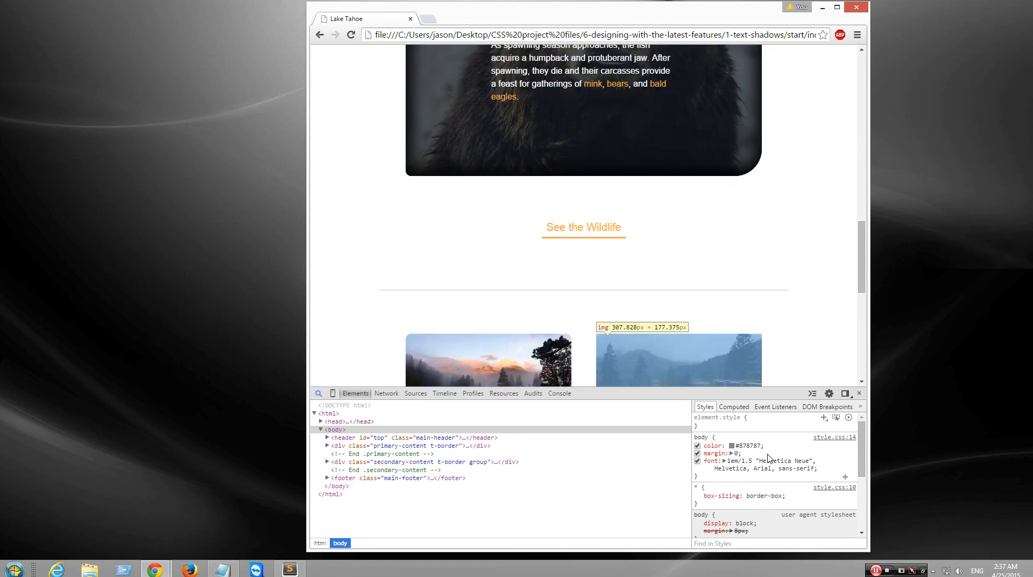
mouse_move(503, 366)
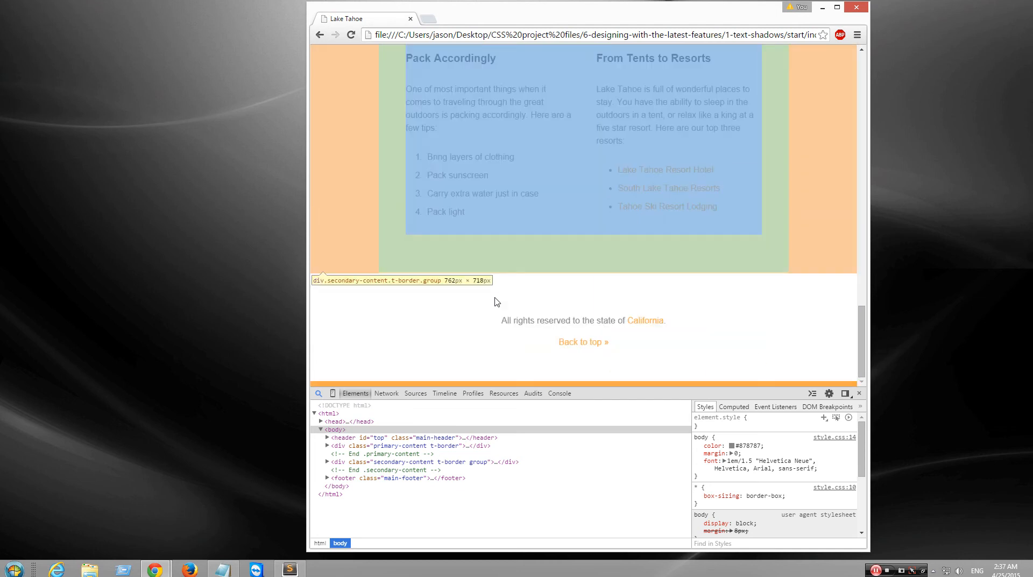
left_click(332, 393)
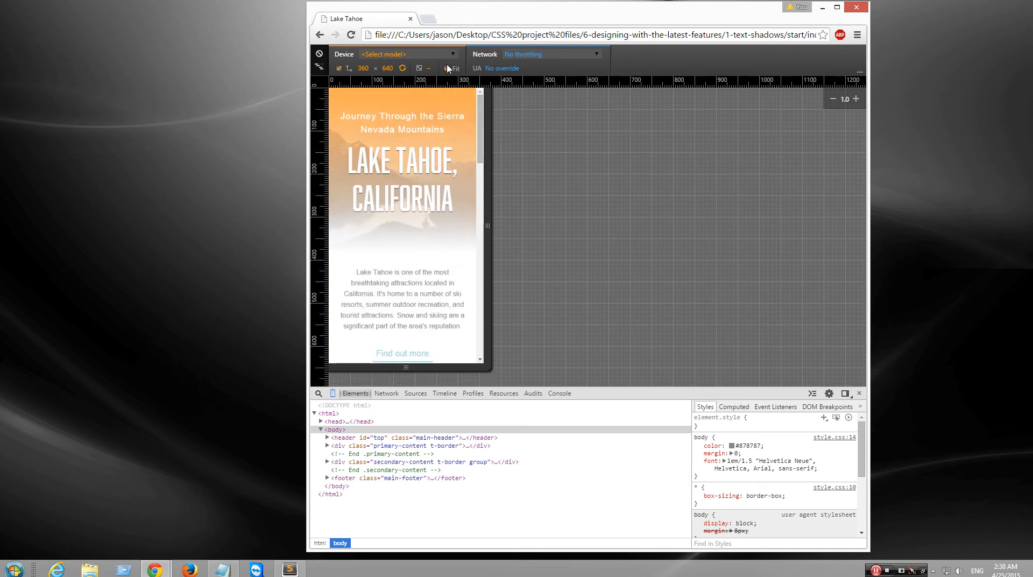
Step: Emulate the page on iPad 3/4 and Galaxy Note 3, scrolling each preview
left_click(405, 54)
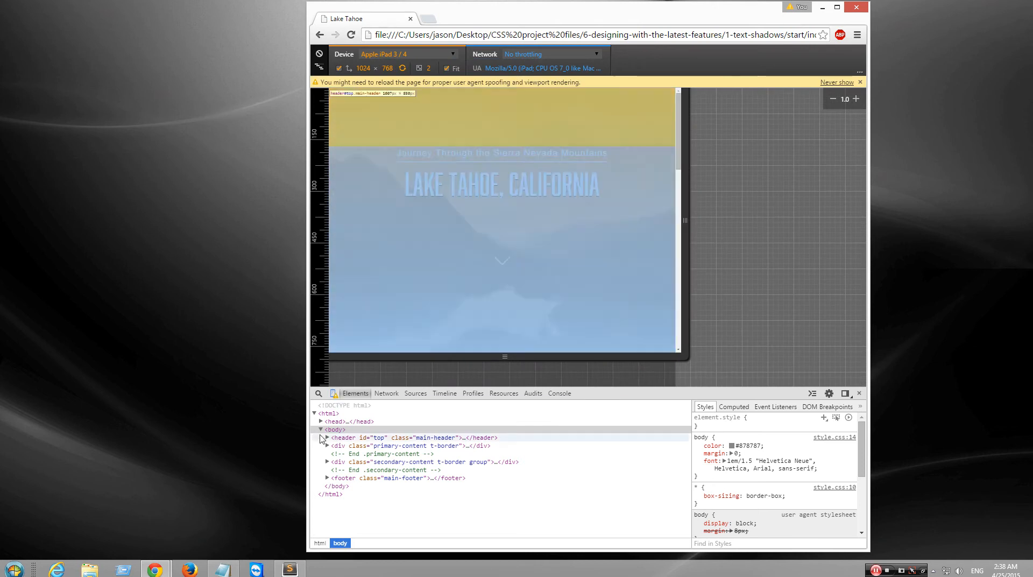
scroll("down", 3)
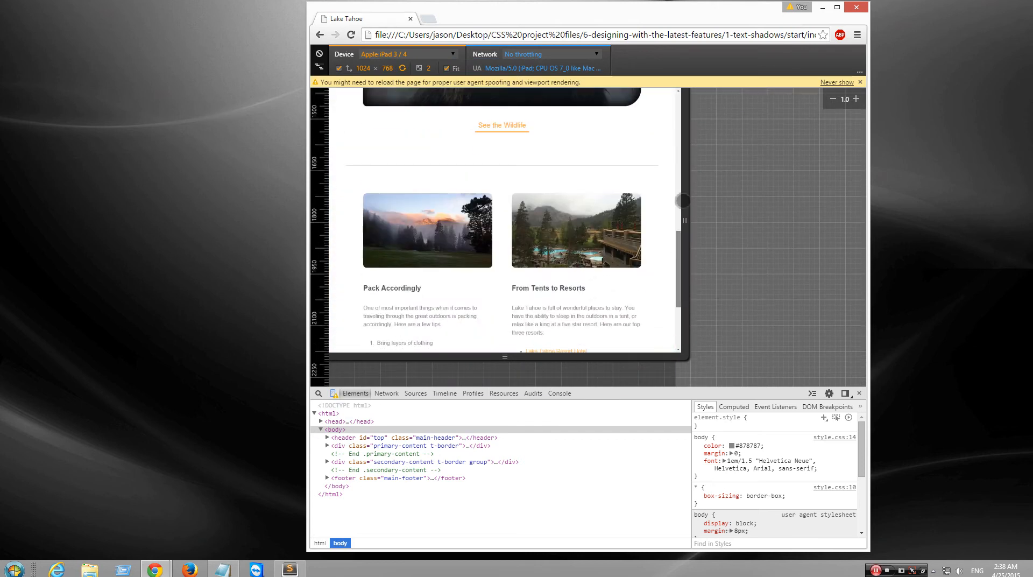
left_click(401, 54)
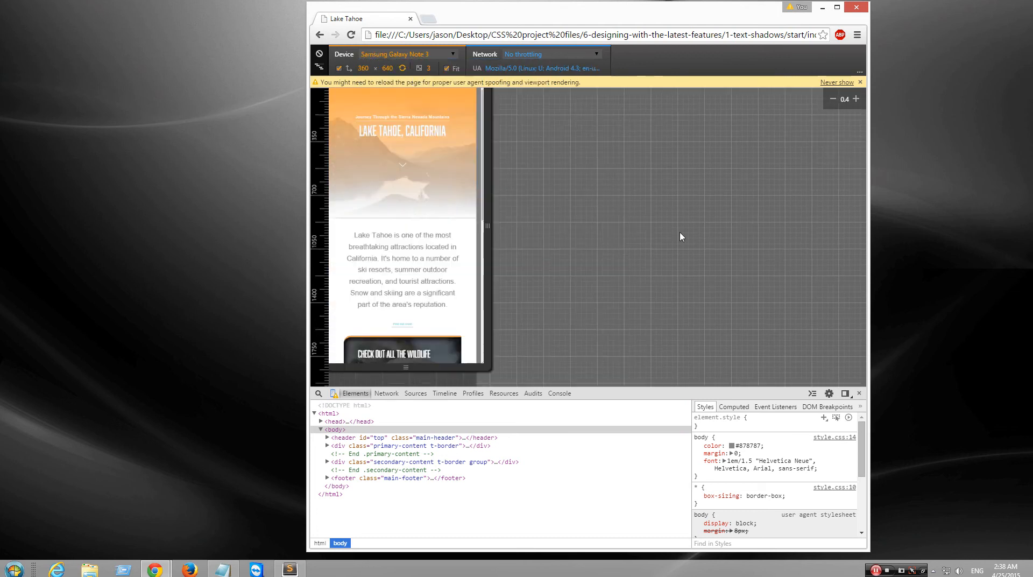
scroll("down", 3)
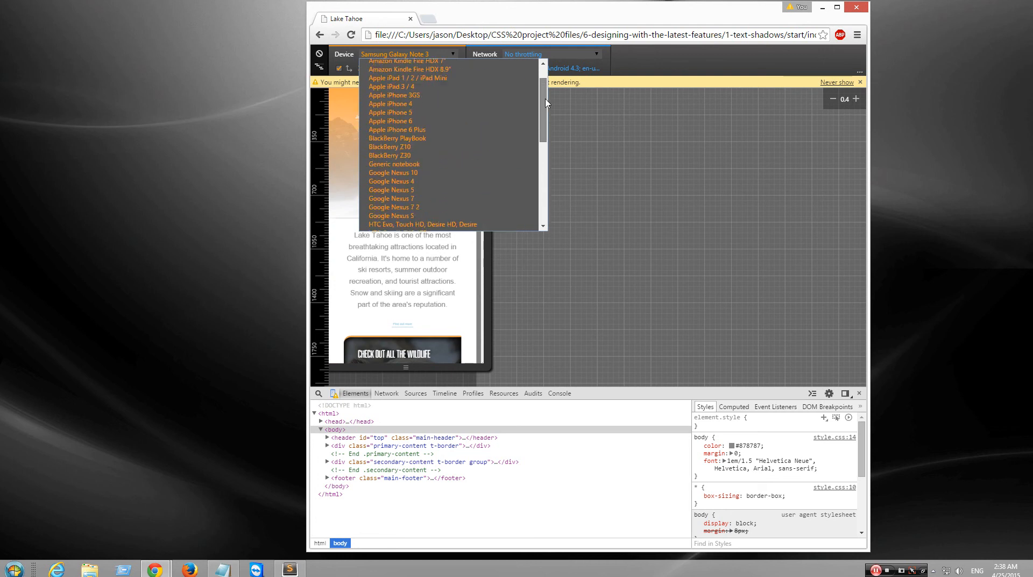
left_click(391, 181)
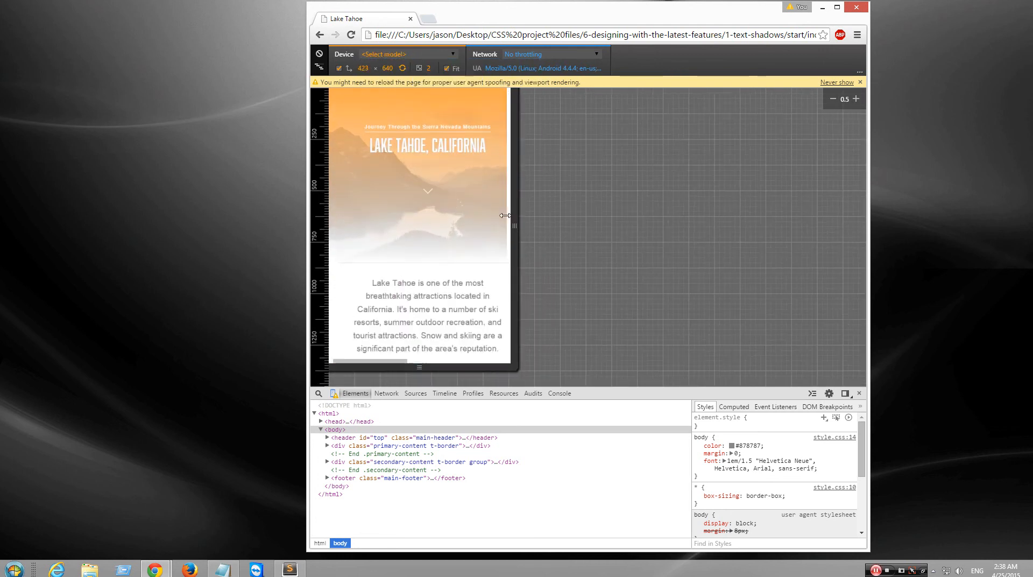
Step: Switch emulation to iPhone 6 Plus, then Google Nexus 4, scrolling each preview
left_click(405, 54)
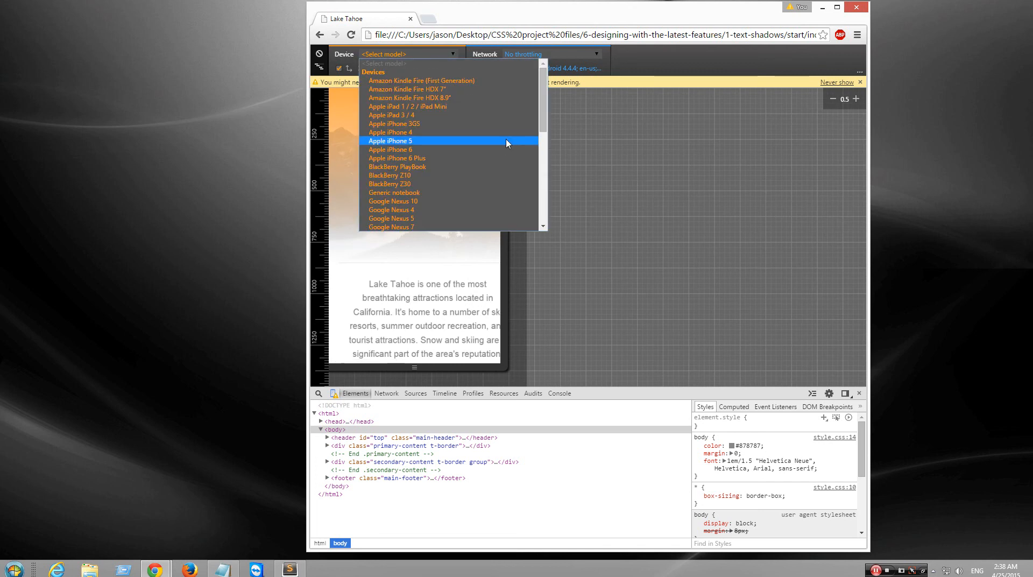
left_click(397, 158)
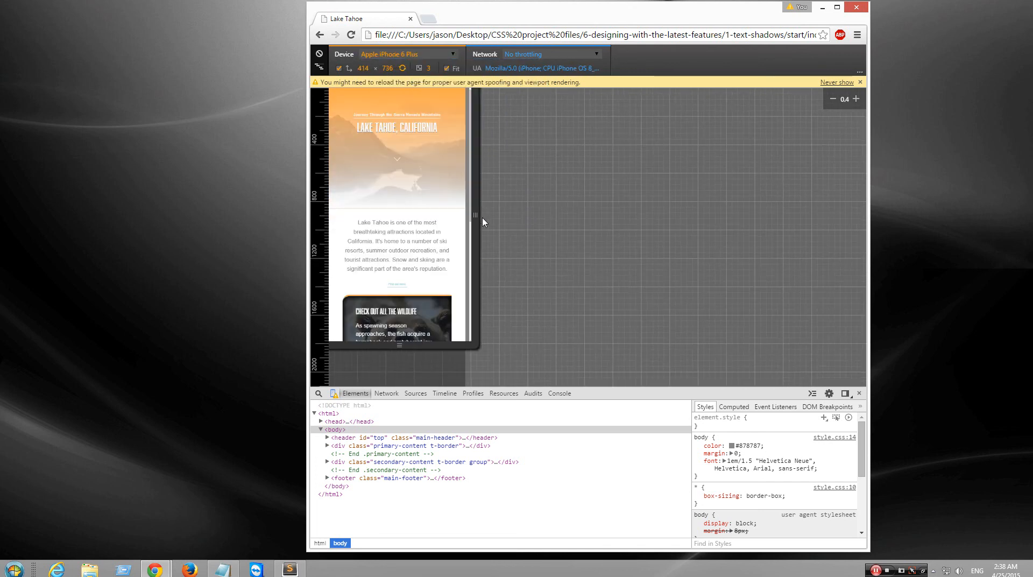
scroll("down", 3)
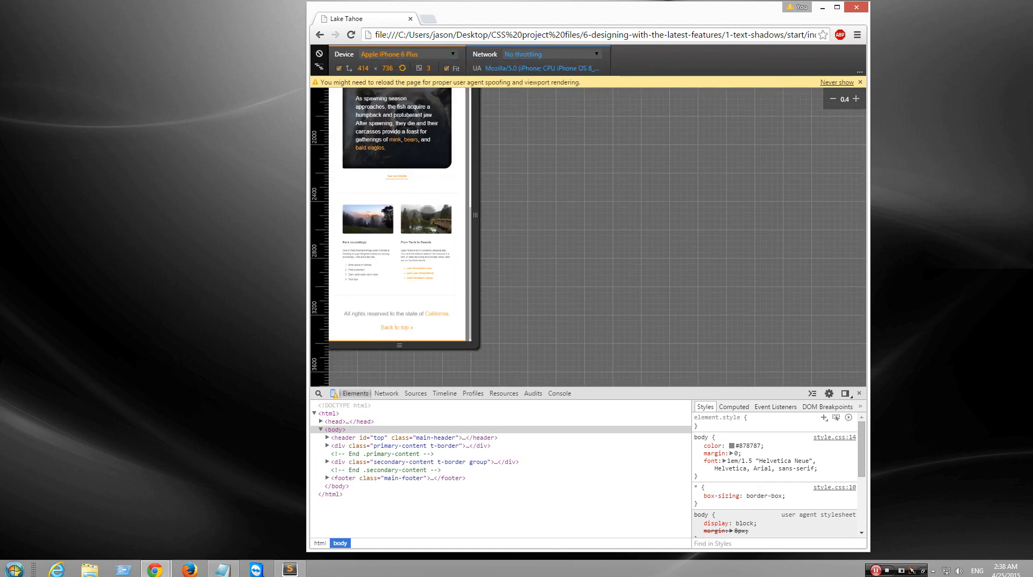
scroll("up", 3)
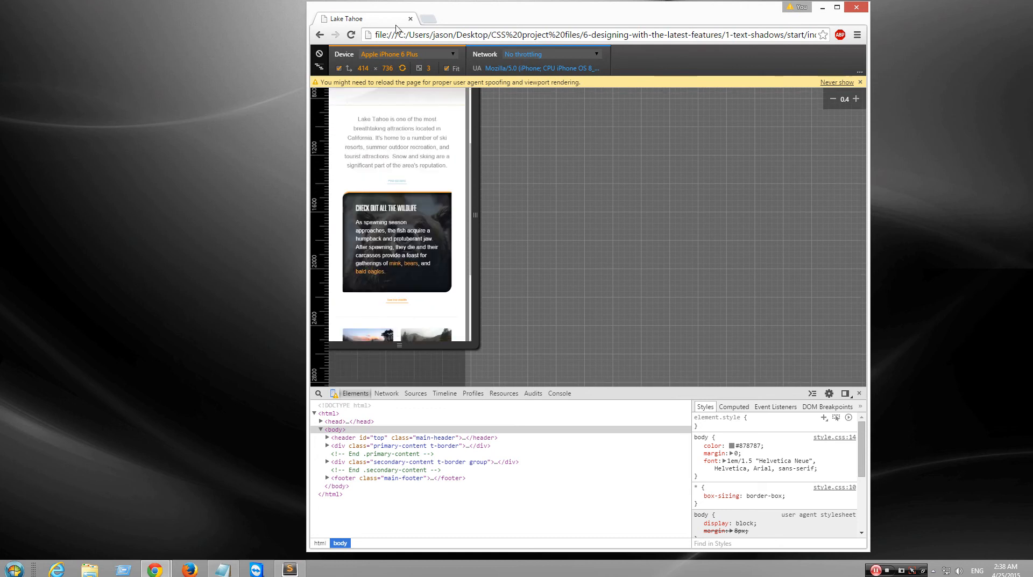
left_click(397, 53)
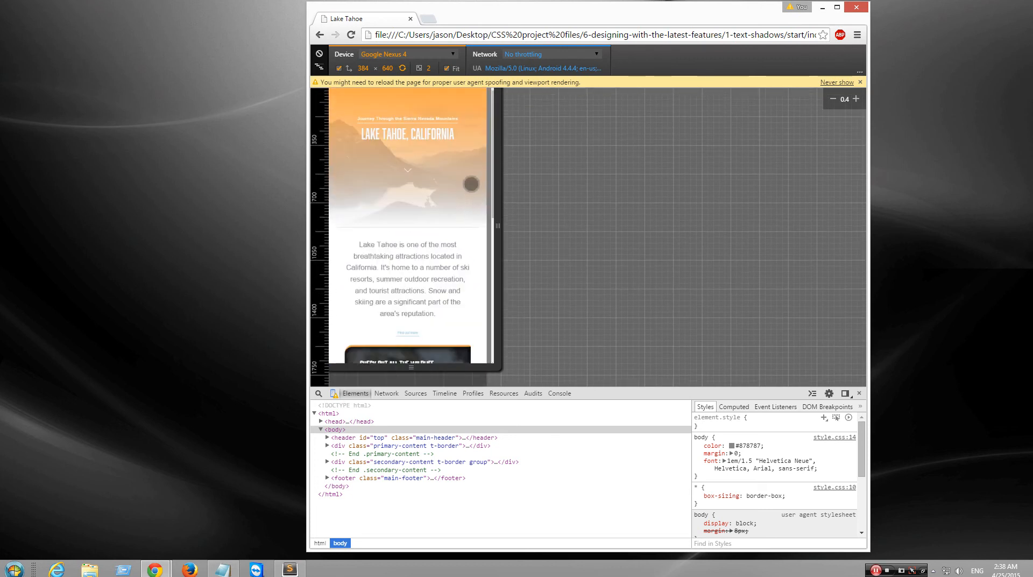
scroll("down", 3)
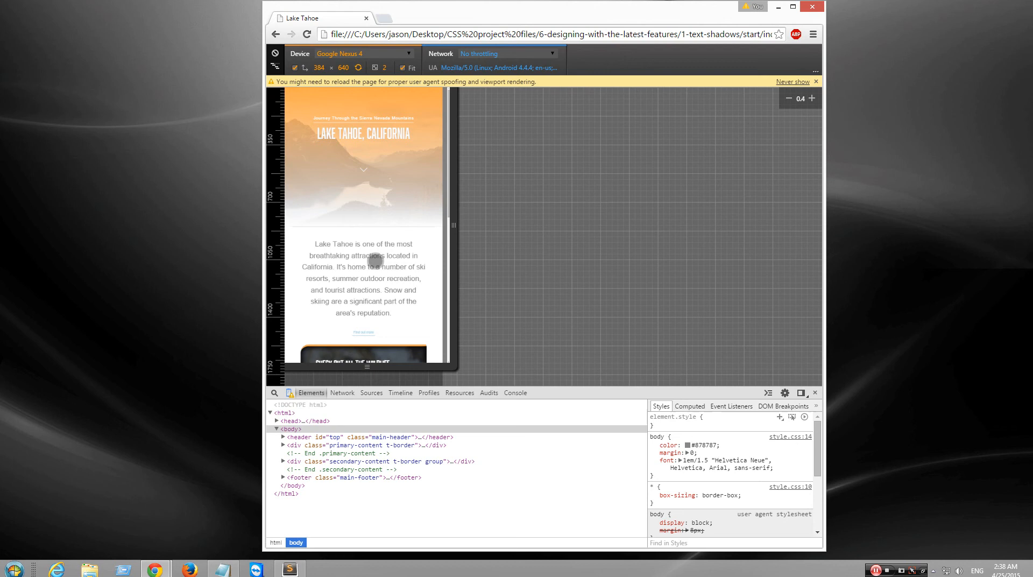
scroll("down", 3)
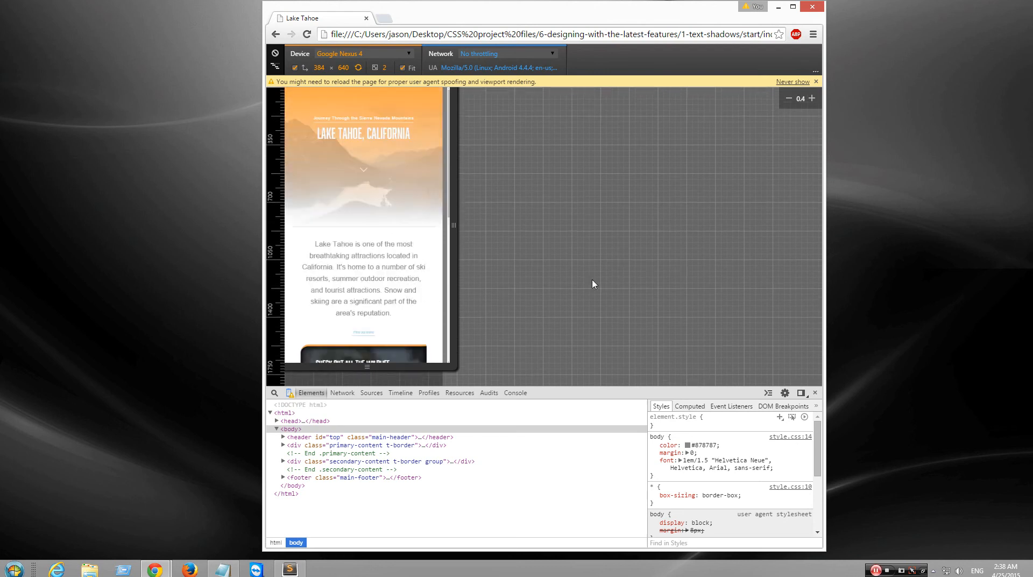
left_click(292, 568)
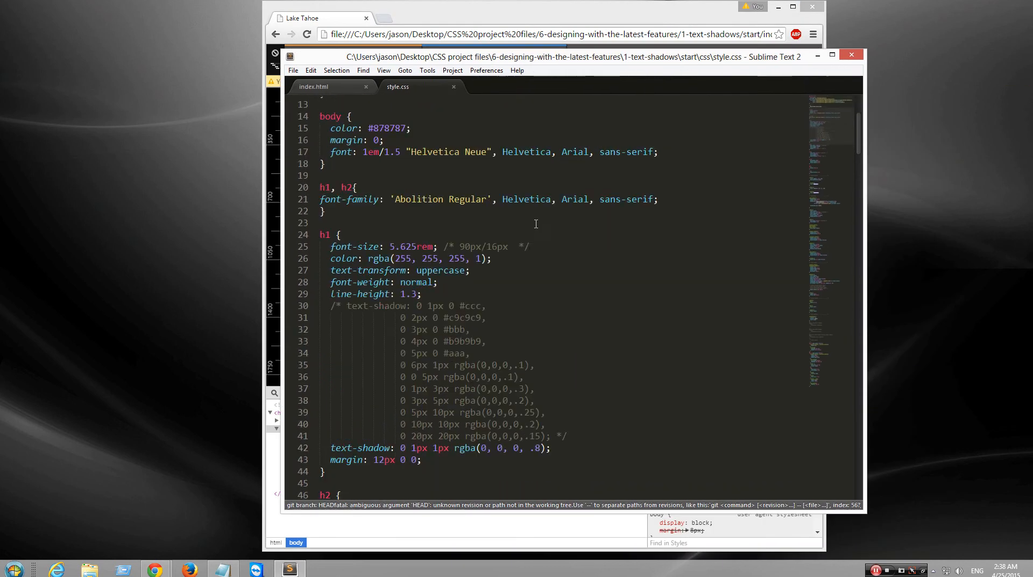
Step: Scroll down through style.css past the .main-header gradient background
scroll("down", 3)
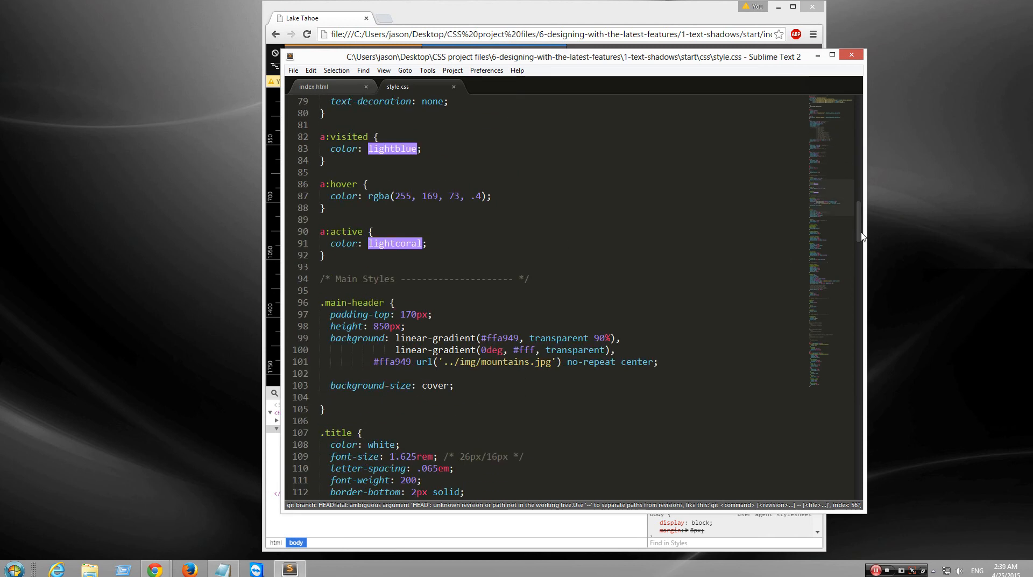
scroll("down", 3)
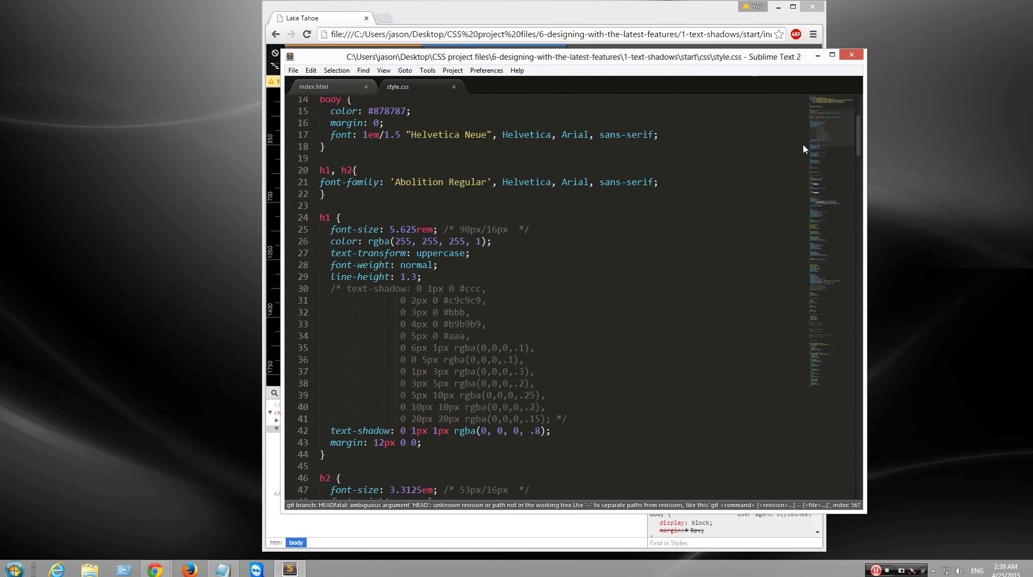
scroll("down", 3)
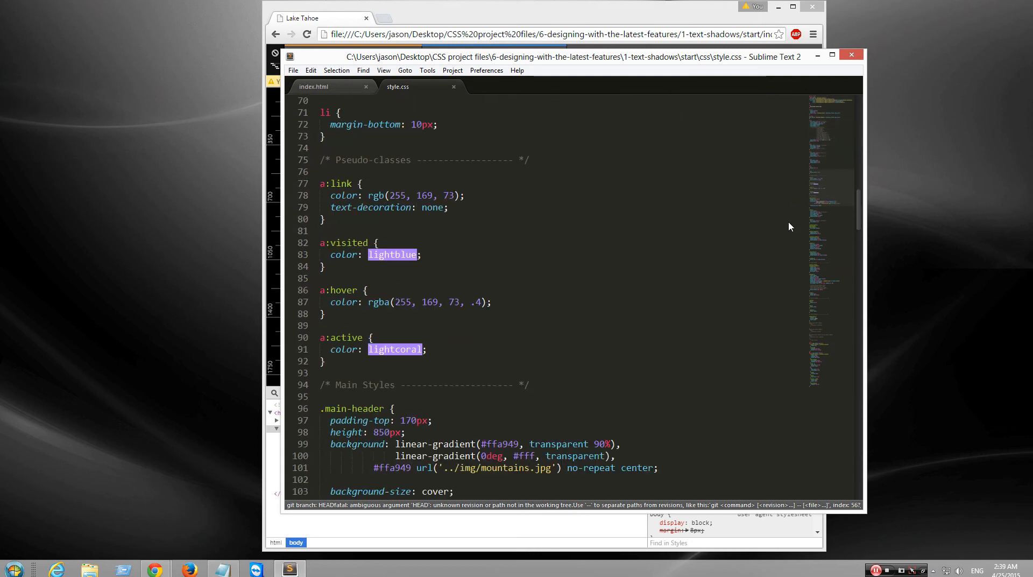
scroll("down", 3)
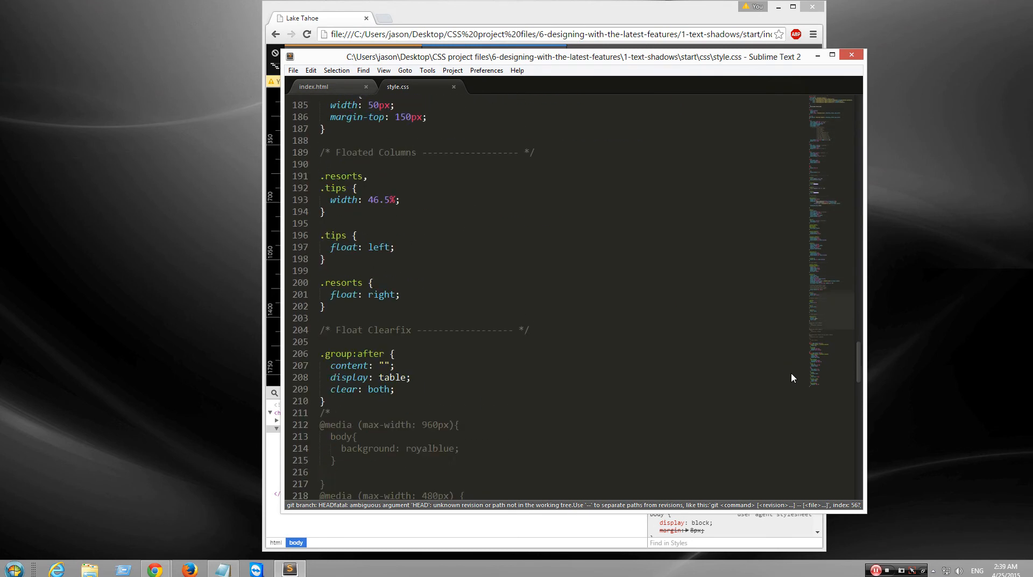
scroll("down", 3)
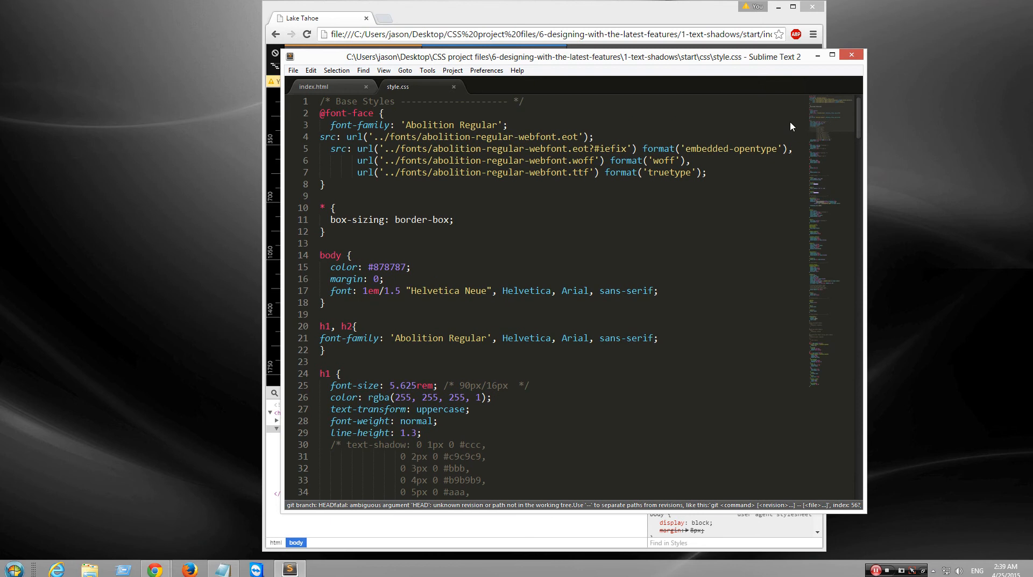
scroll("down", 3)
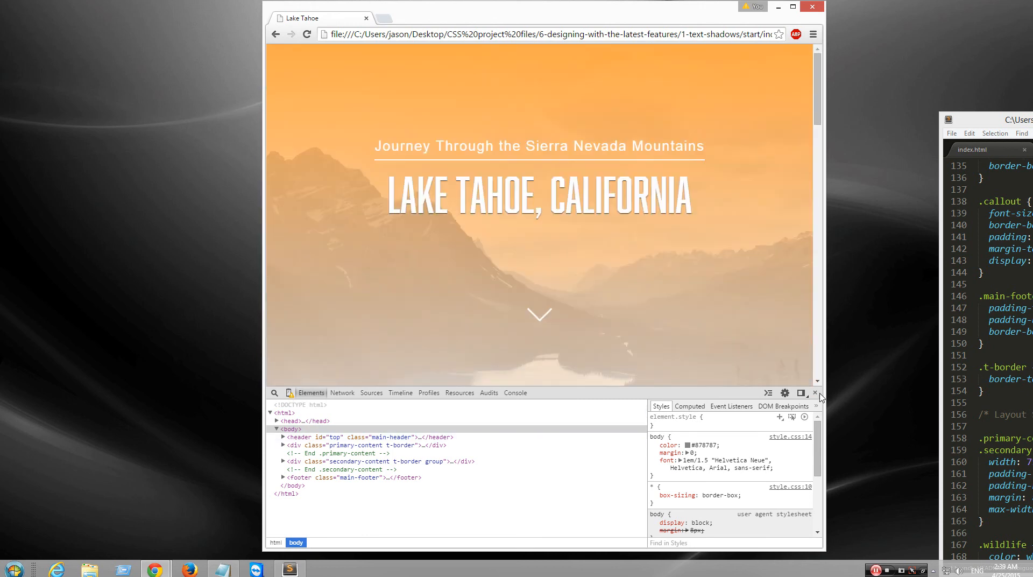
Step: Close the developer tools panel
left_click(814, 393)
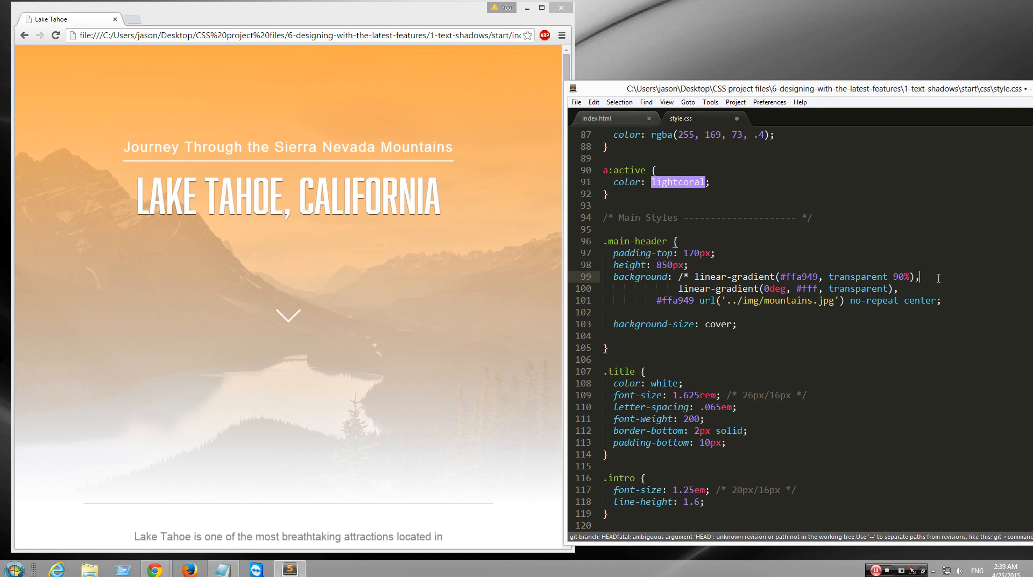
Step: Comment out the .main-header linear-gradient lines with /* */, then search for Notepad
type("/*")
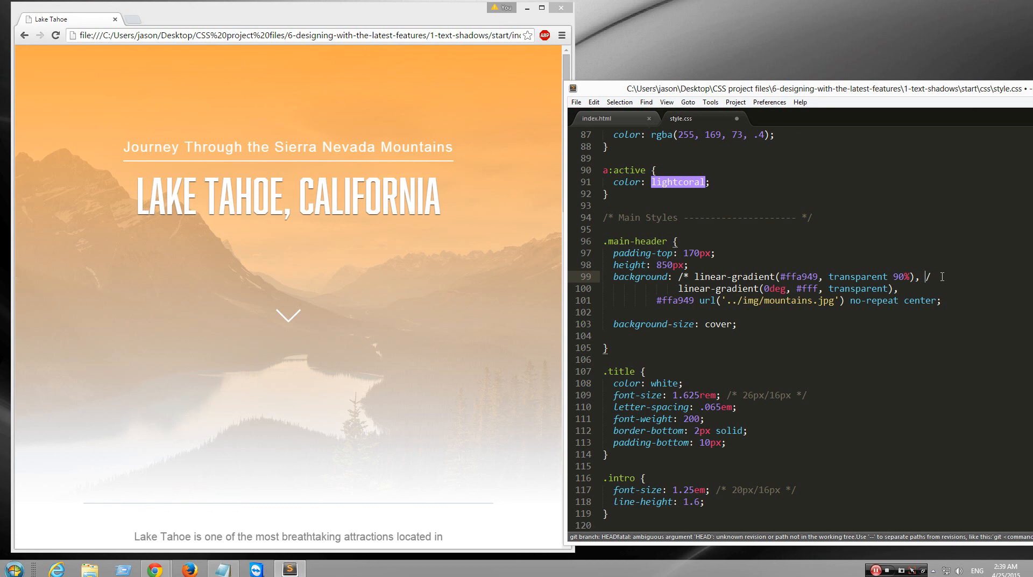
type("*/")
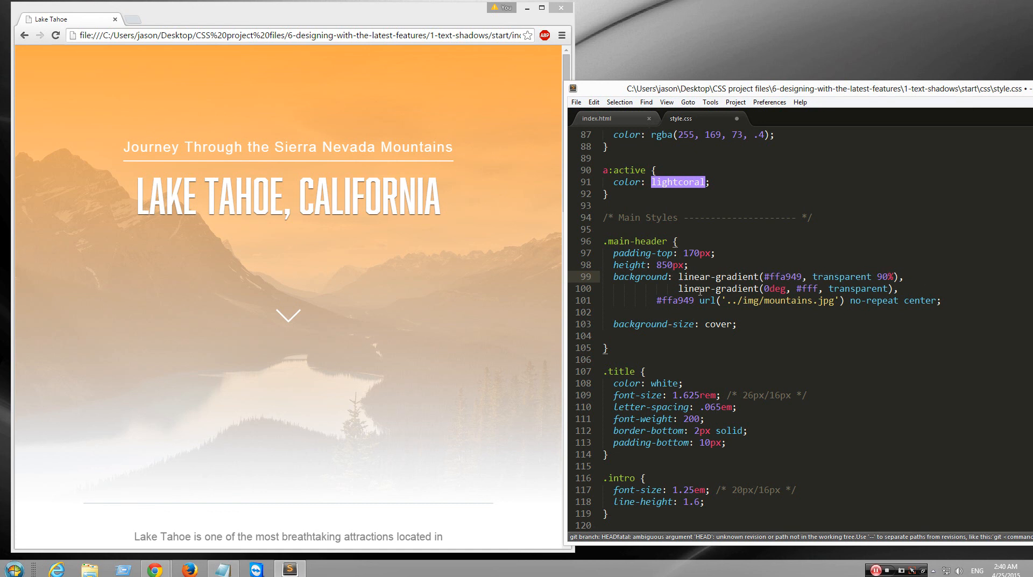
left_click(10, 568)
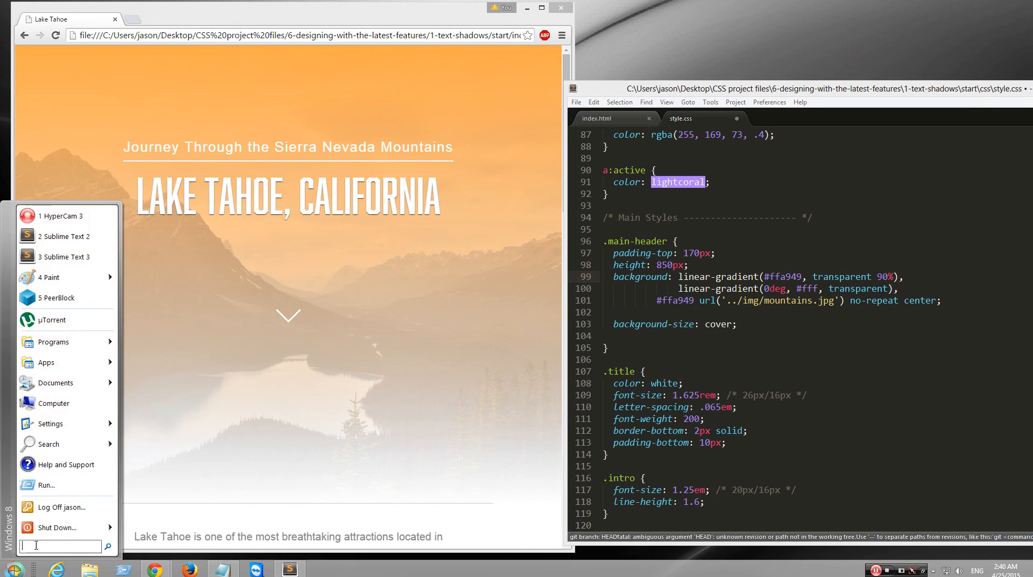
type("notep")
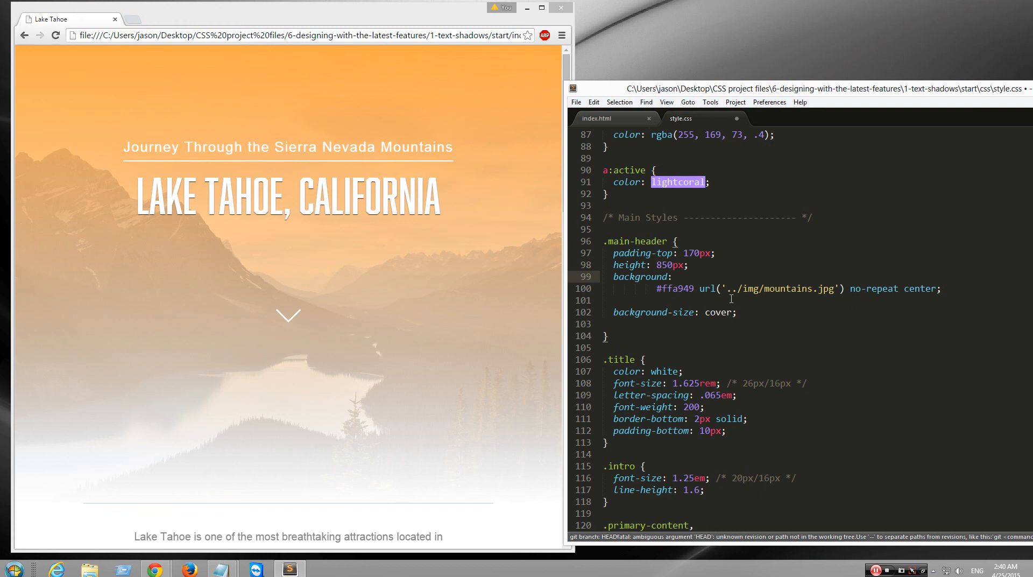
Step: Reload the Lake Tahoe page twice and scroll to view the header without gradients
left_click(54, 33)
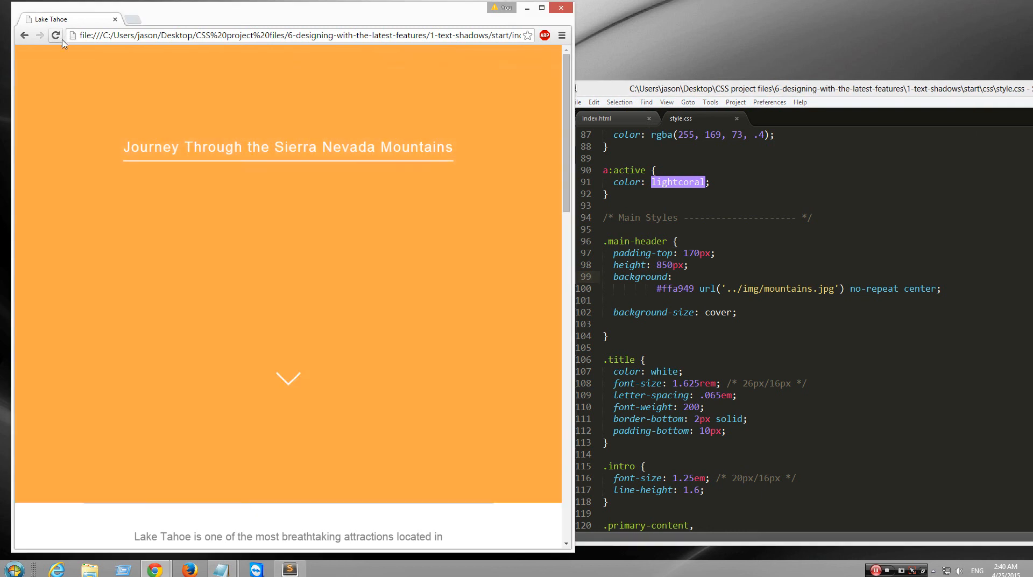
left_click(55, 36)
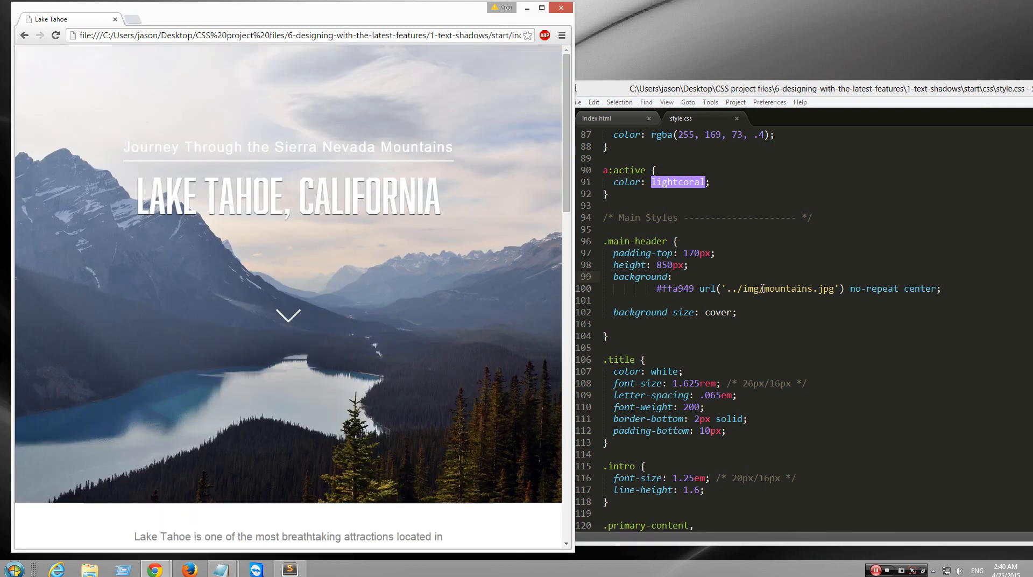
scroll("down", 3)
type(" linear-gradient(#ffa949, transparent 90%),")
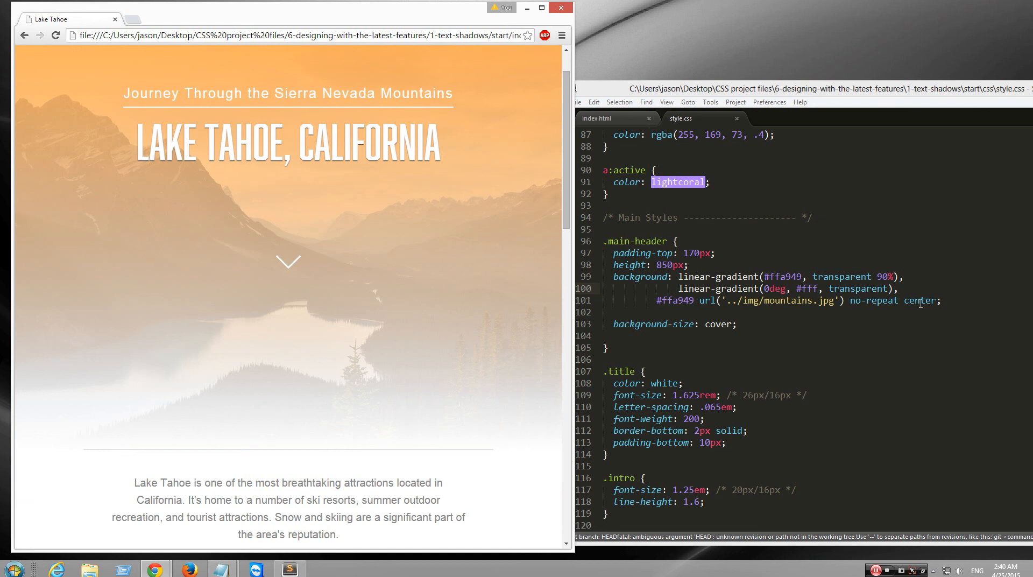
mouse_move(516, 334)
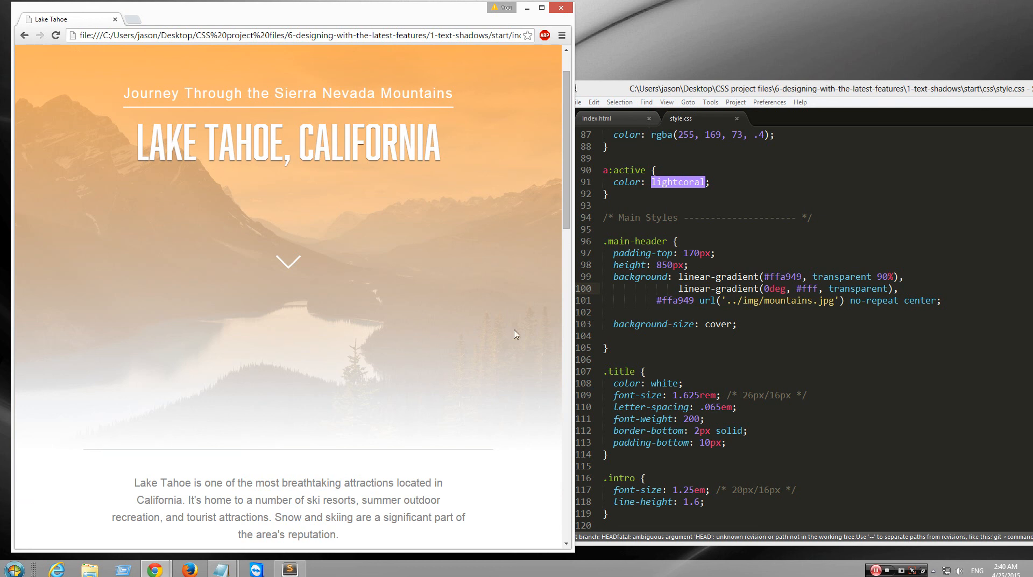
mouse_move(516, 319)
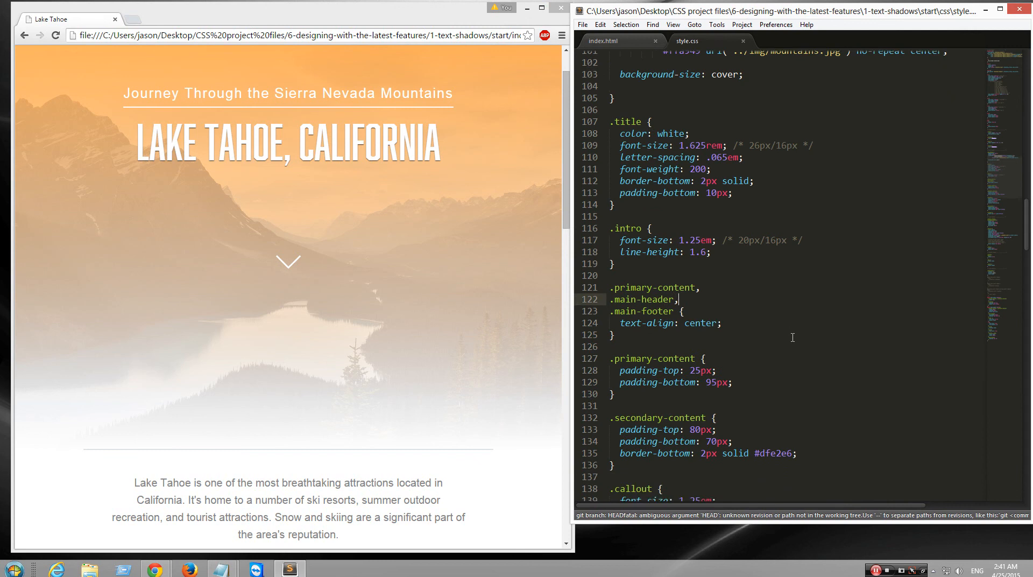
scroll("down", 3)
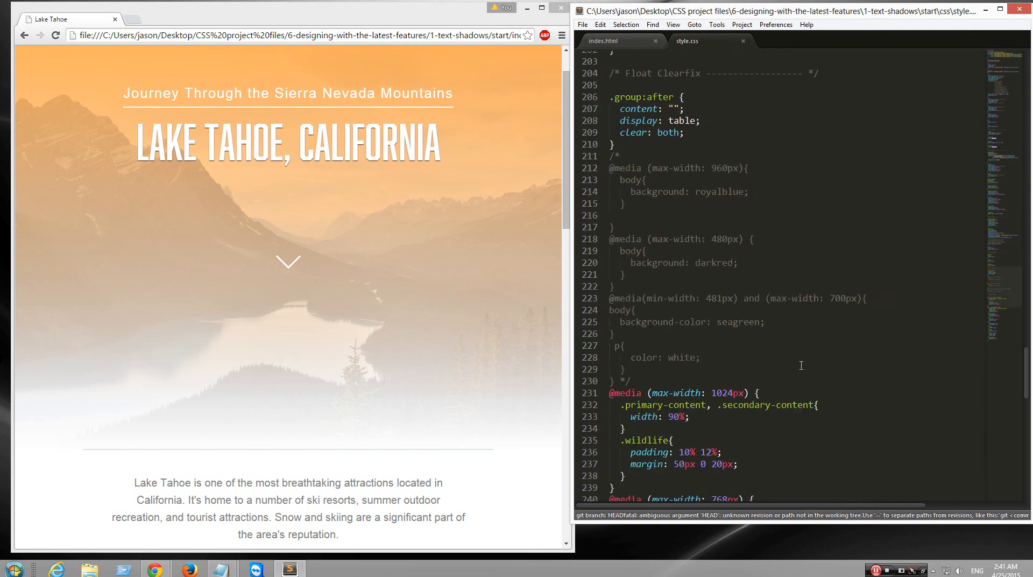
scroll("down", 3)
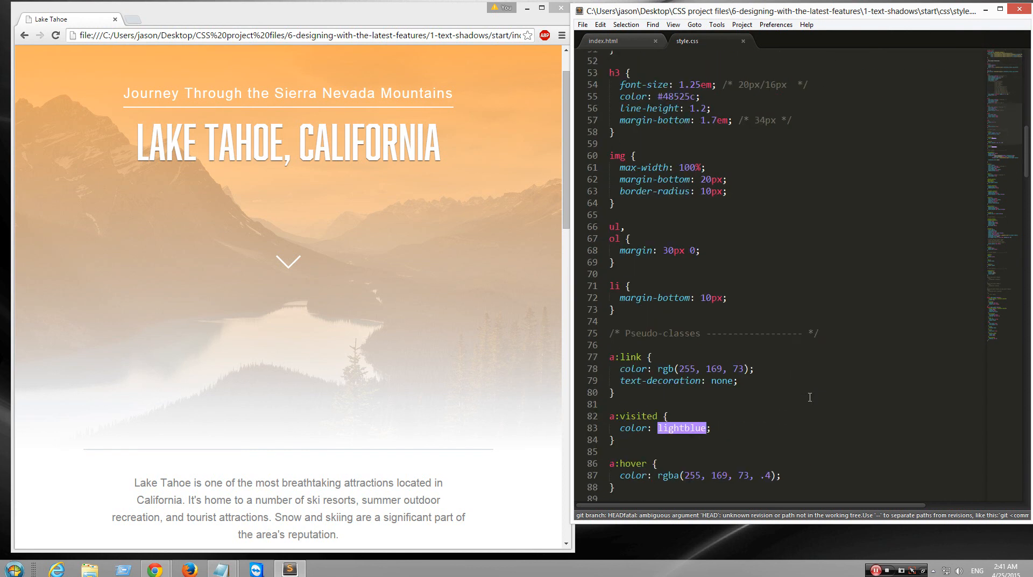
scroll("down", 3)
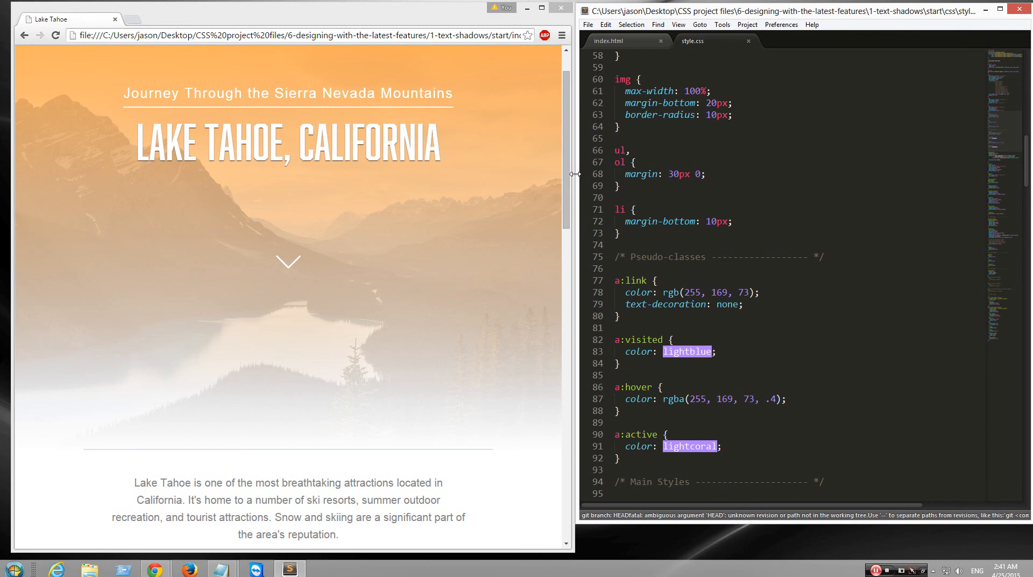
scroll("down", 3)
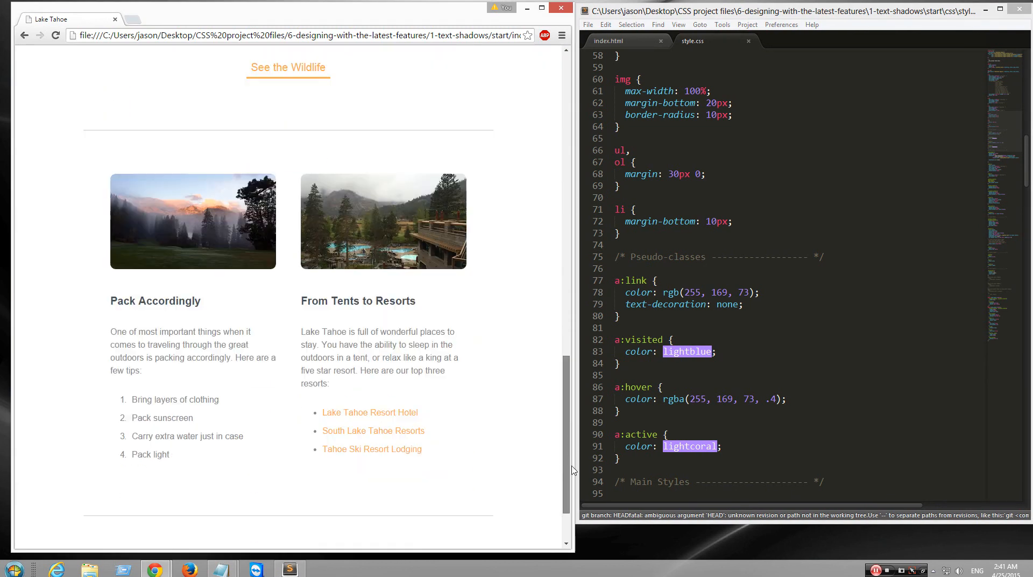
scroll("up", 3)
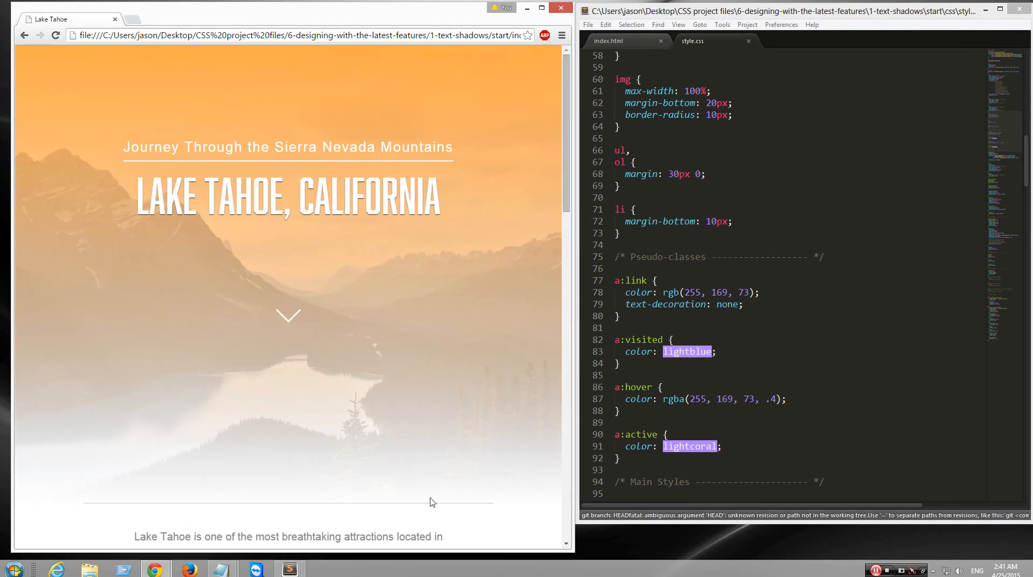
mouse_move(590, 411)
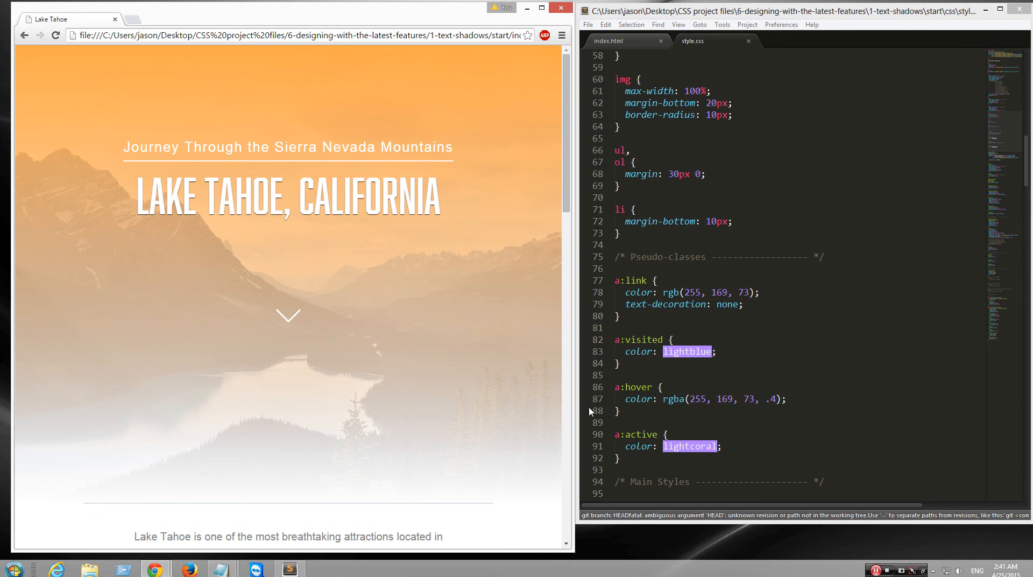
scroll("down", 3)
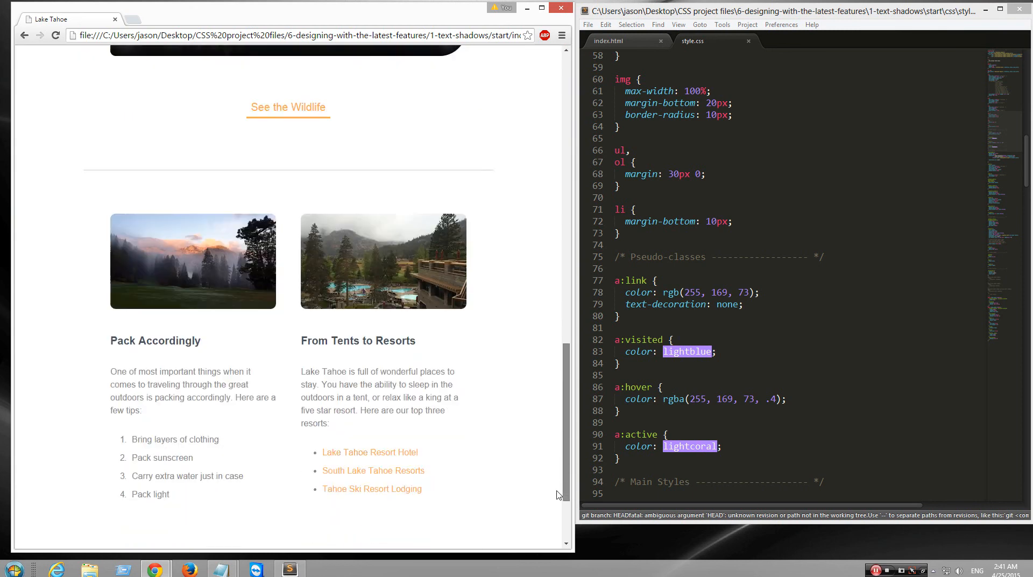
scroll("up", 3)
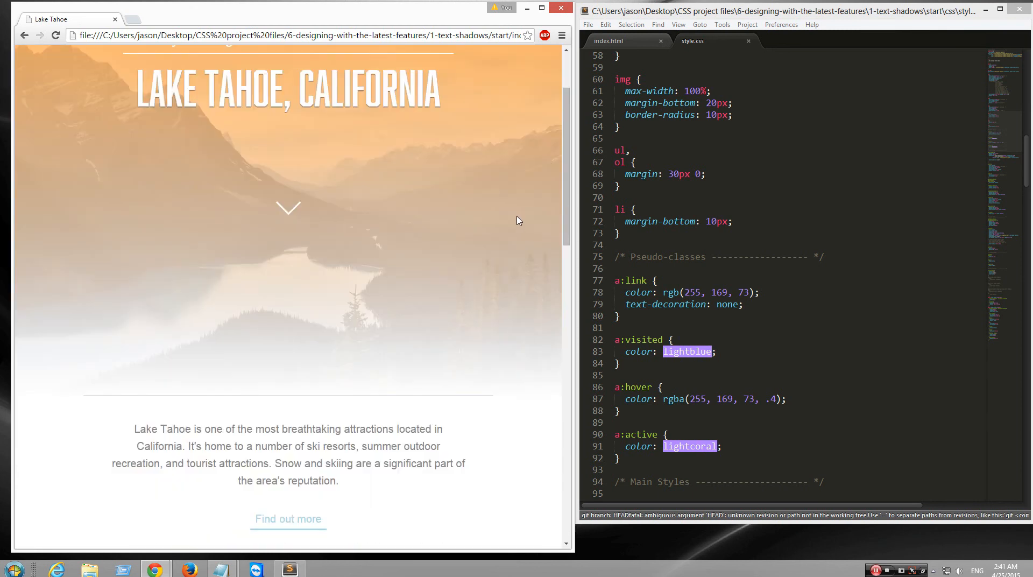
scroll("down", 3)
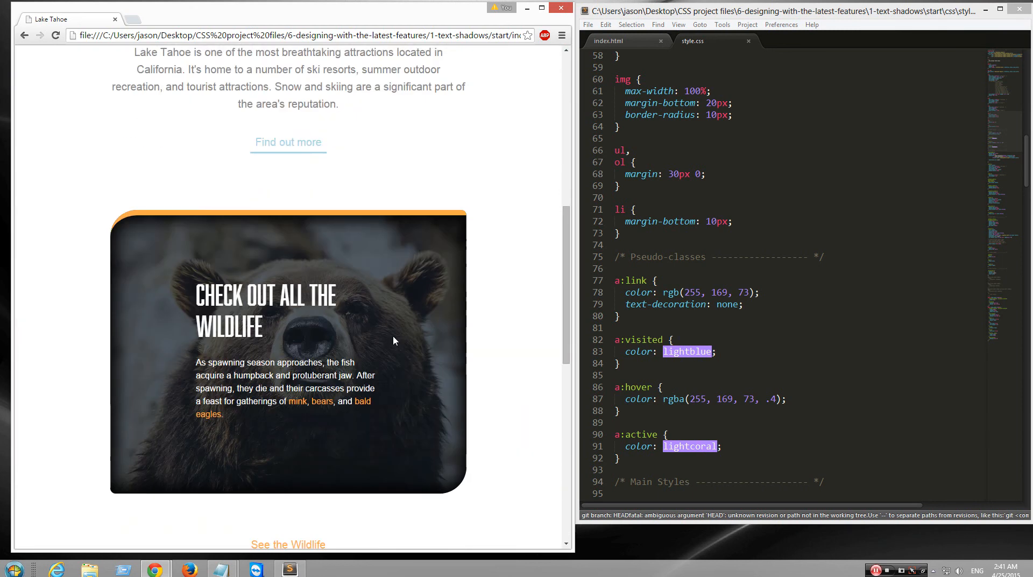
scroll("down", 3)
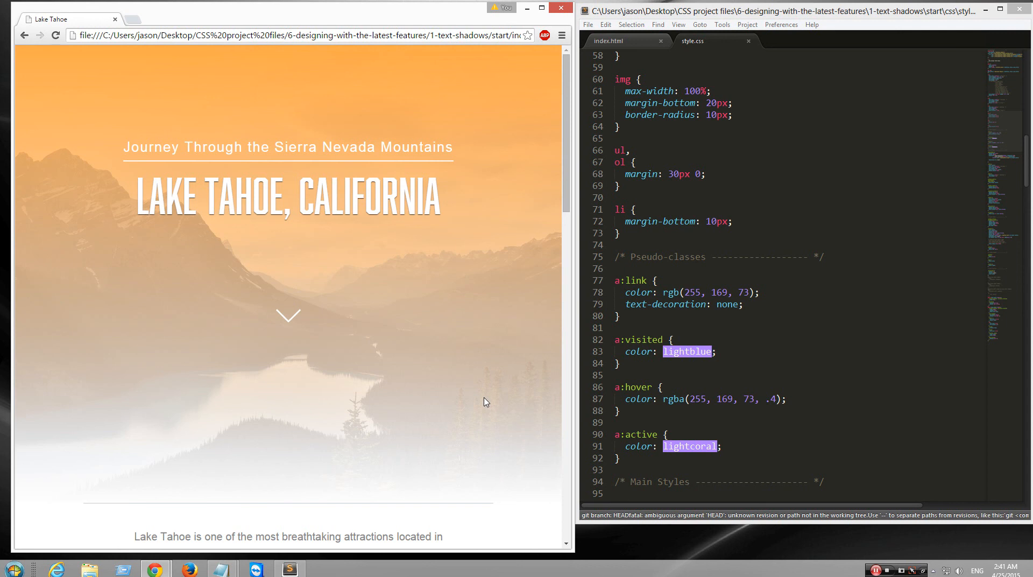
scroll("down", 3)
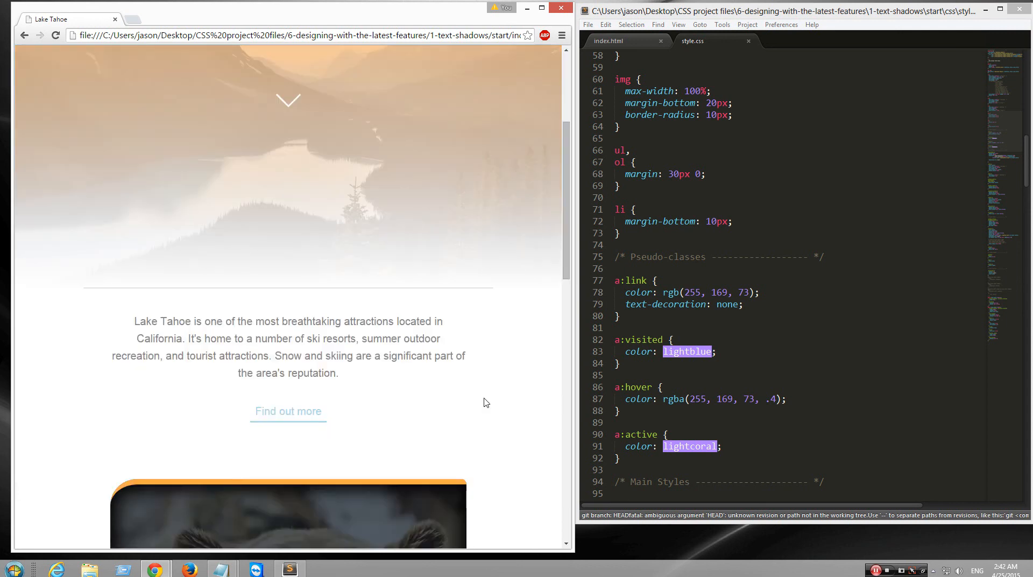
scroll("down", 3)
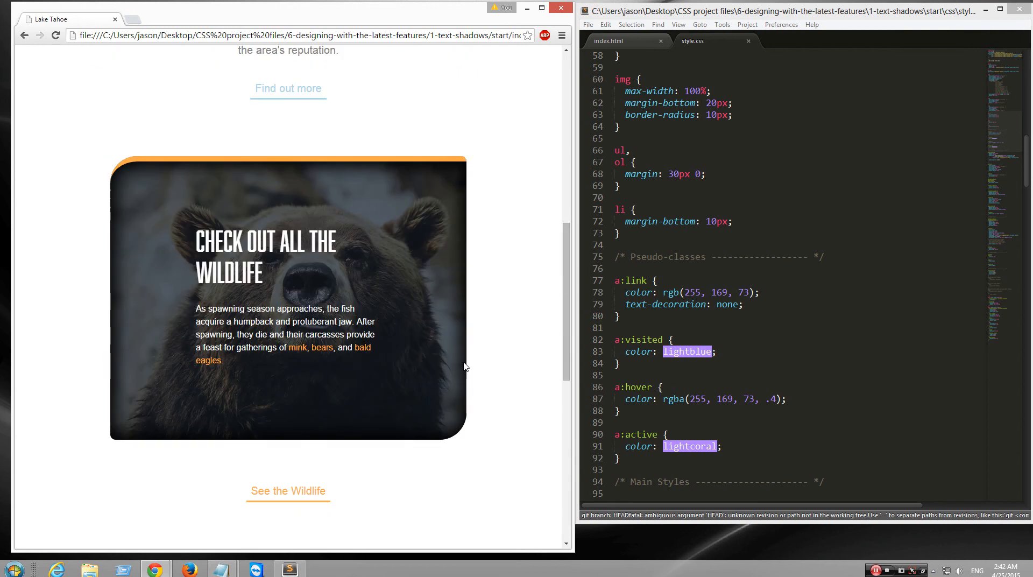
scroll("up", 3)
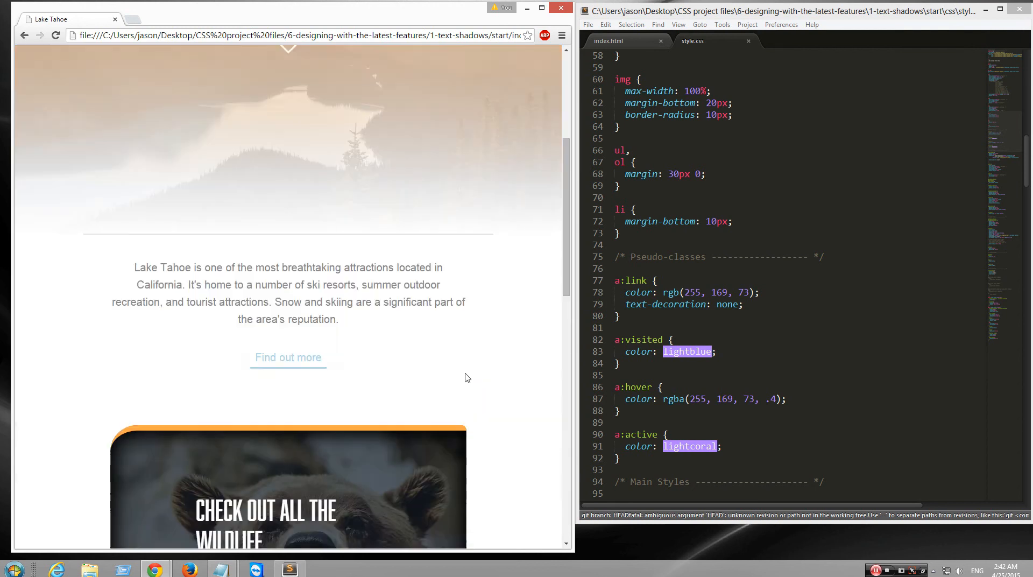
scroll("down", 3)
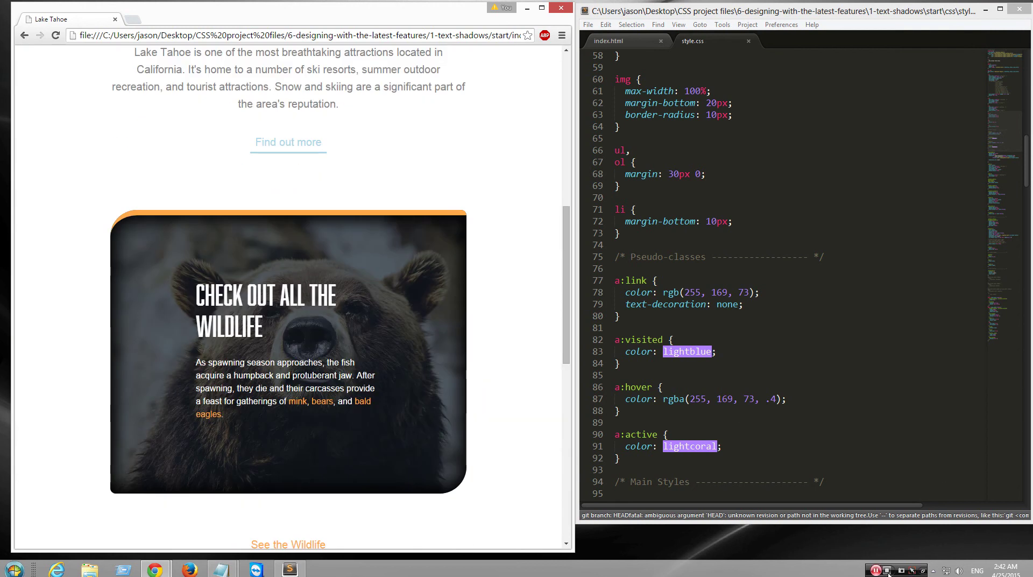